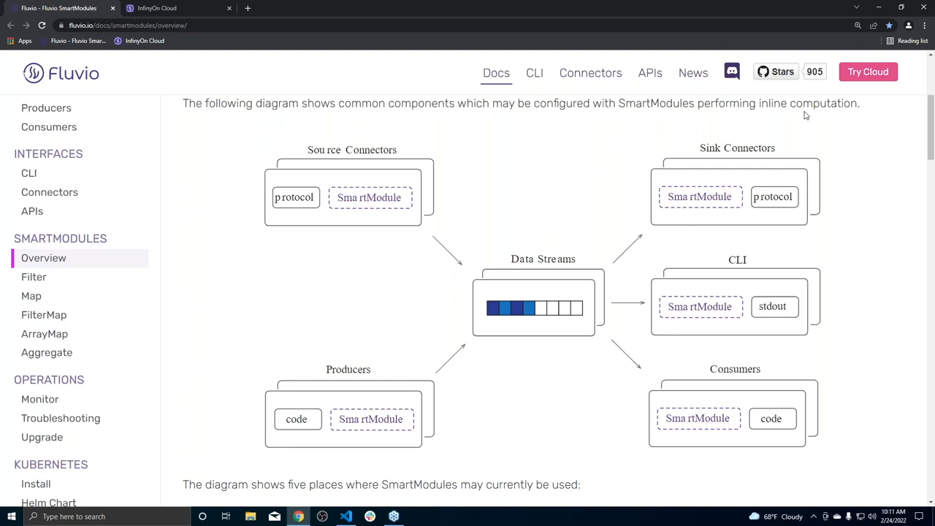
mouse_move(587, 177)
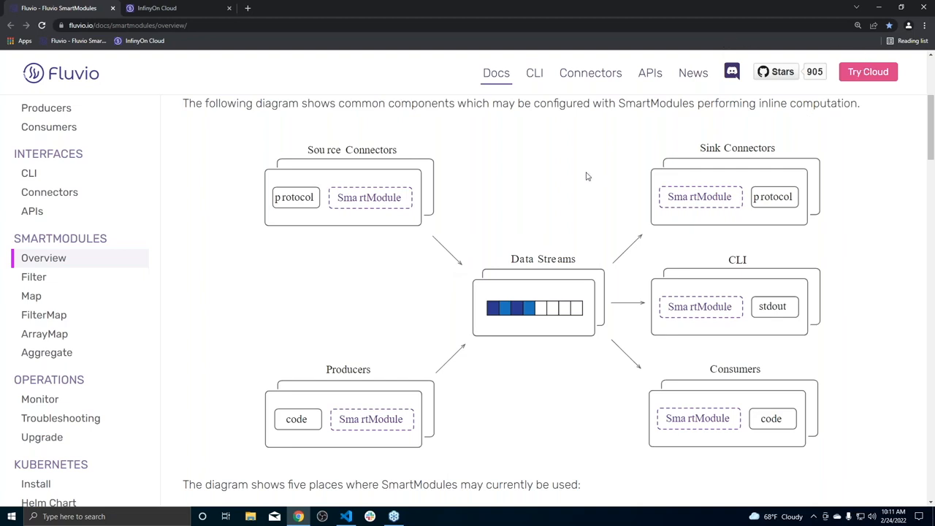
mouse_move(429, 122)
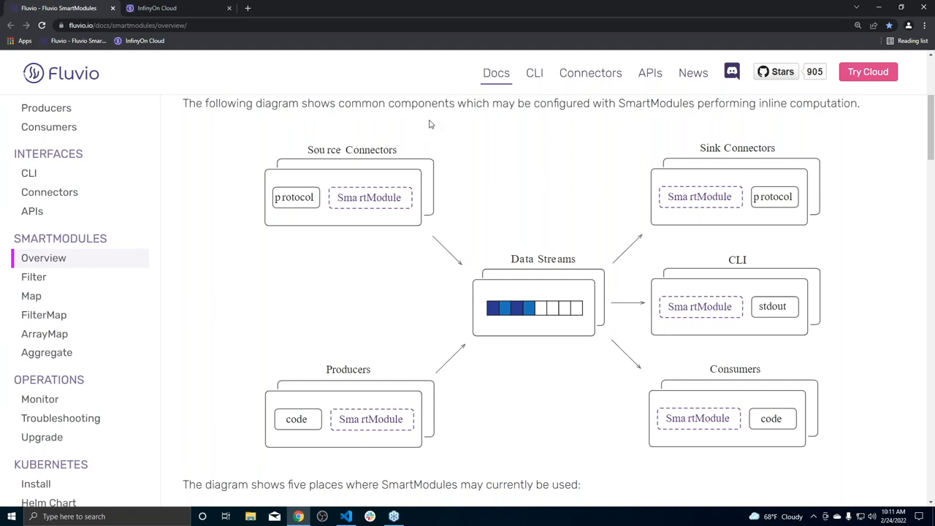
mouse_move(3, 161)
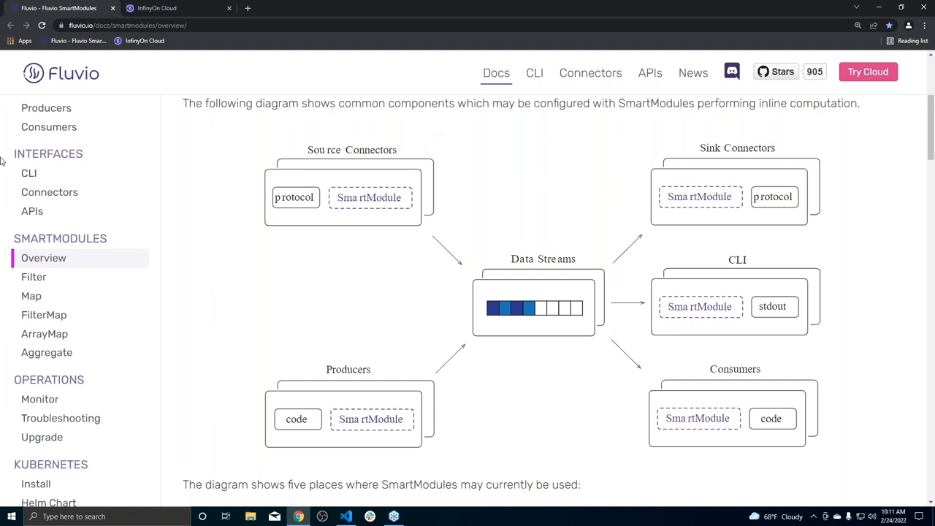
mouse_move(289, 234)
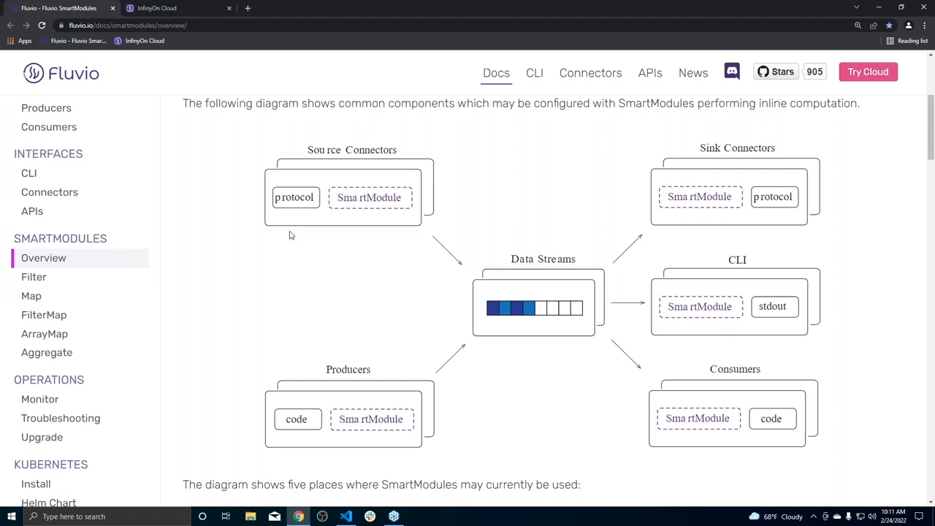
mouse_move(256, 234)
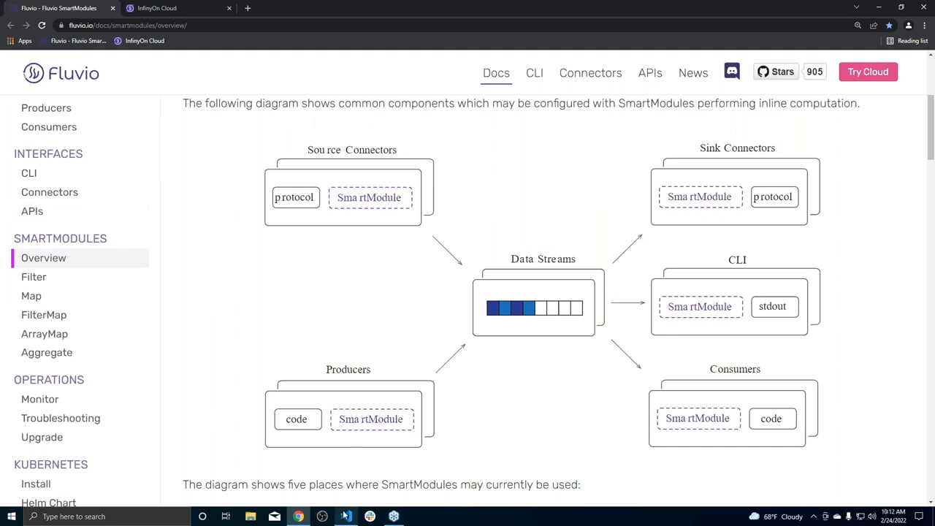
- Switch from the docs diagram to the redact project in Visual Studio Code
click(345, 517)
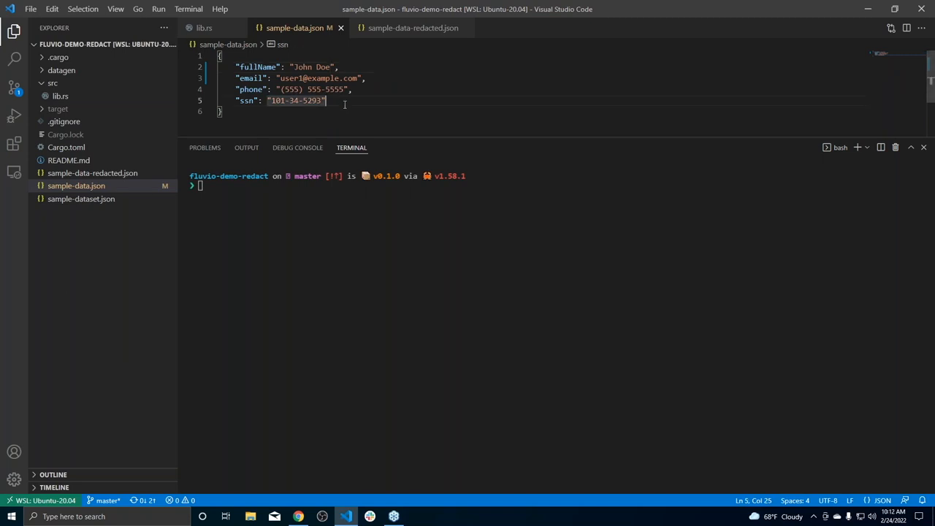
mouse_move(3, 356)
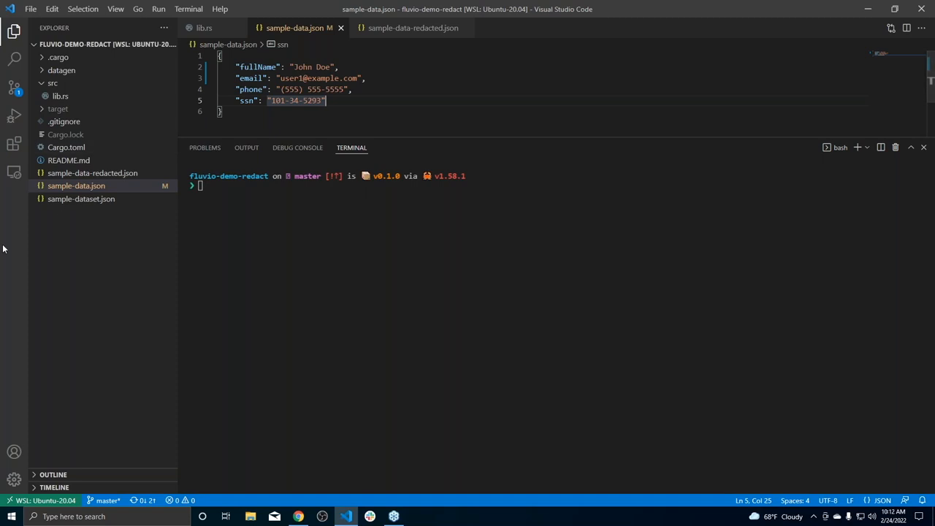
mouse_move(339, 104)
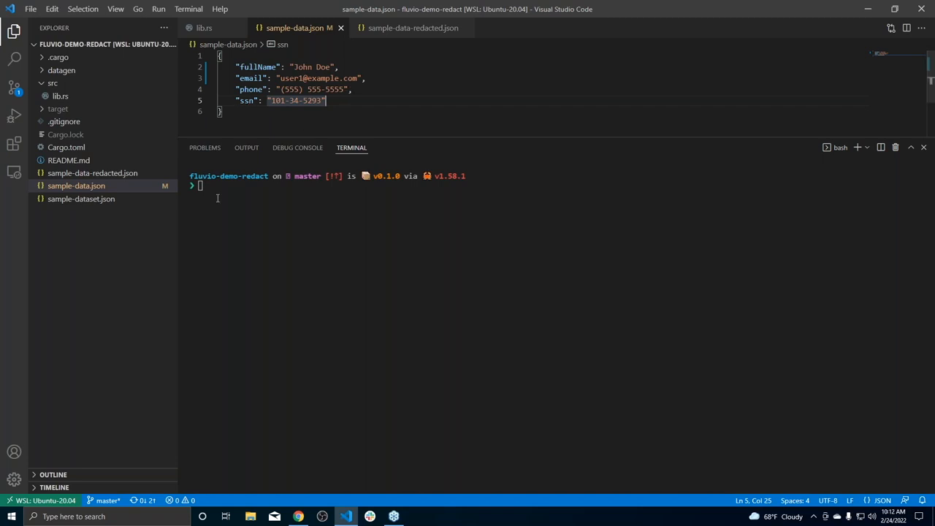
- Switch back to the browser showing the Fluvio docs SmartModules diagram
click(297, 517)
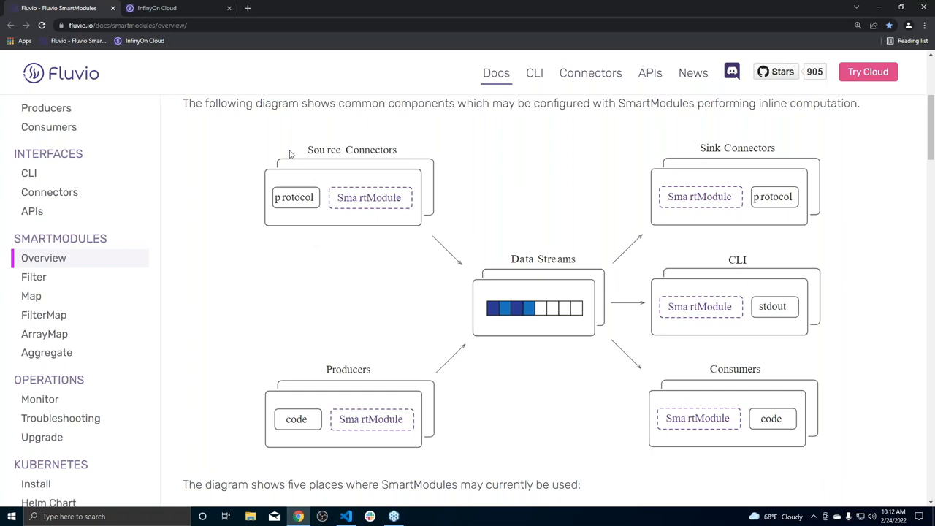
- Sign in to the InfinyOn Cloud account from the sign-in page
click(156, 9)
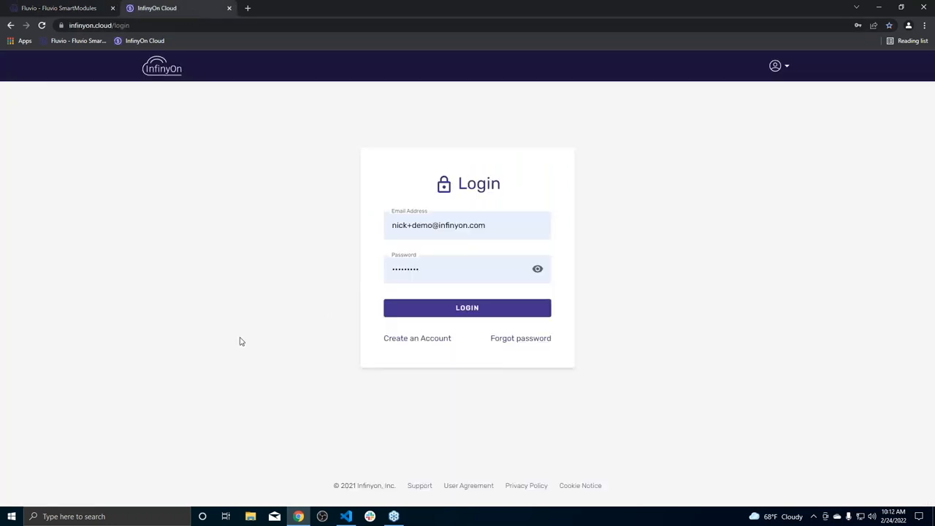
click(418, 337)
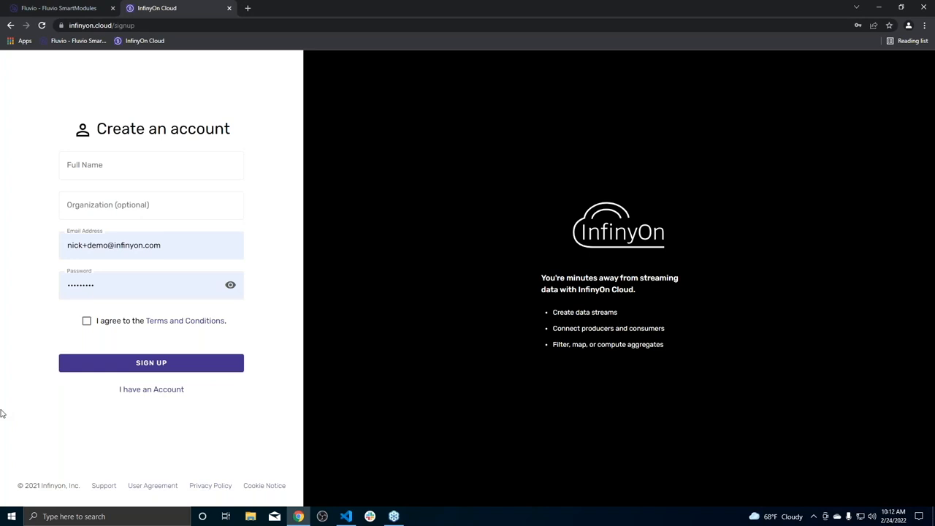
mouse_move(254, 232)
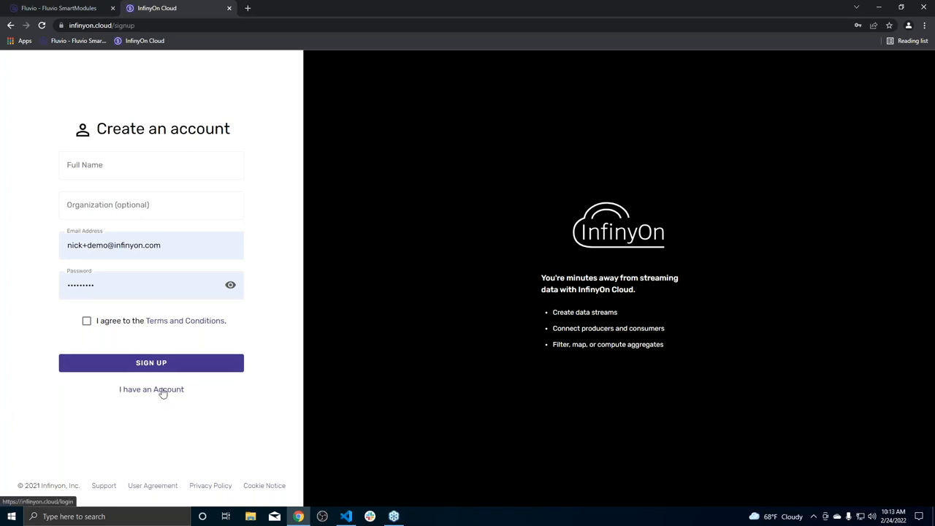
click(152, 389)
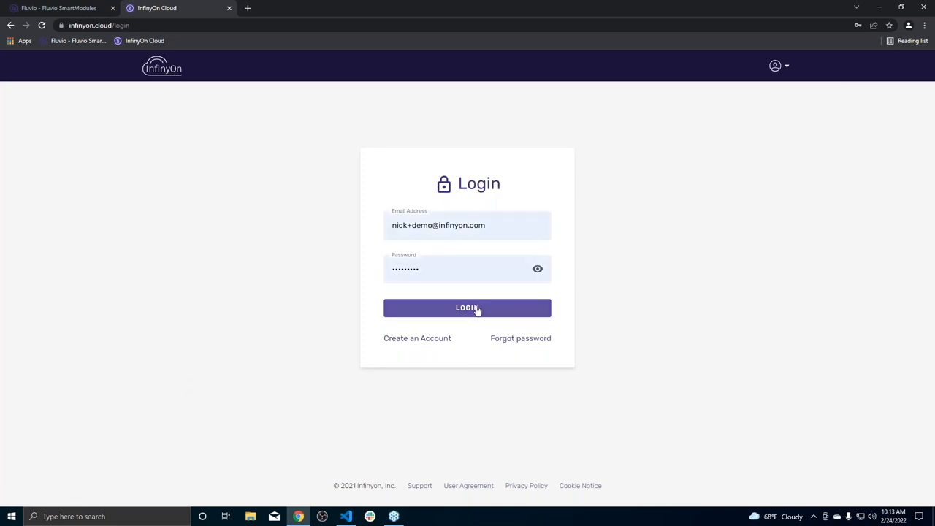
click(468, 307)
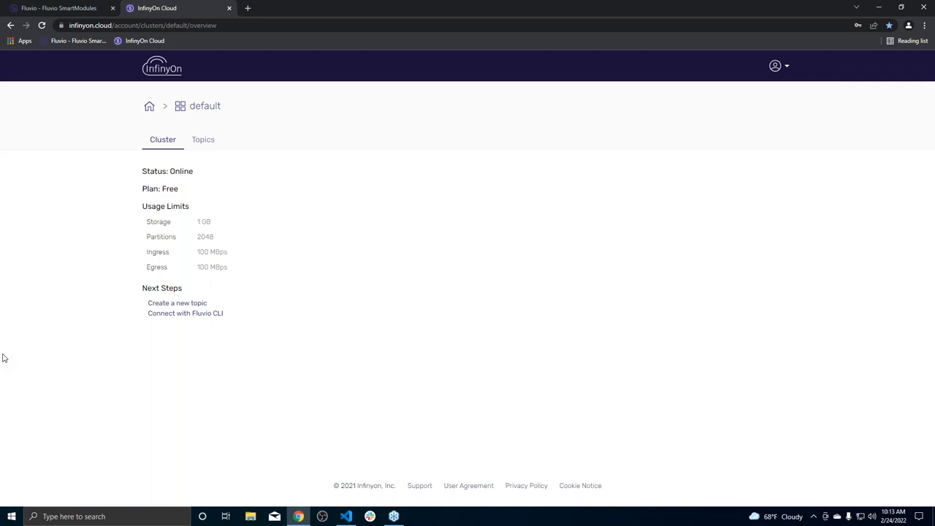
mouse_move(3, 380)
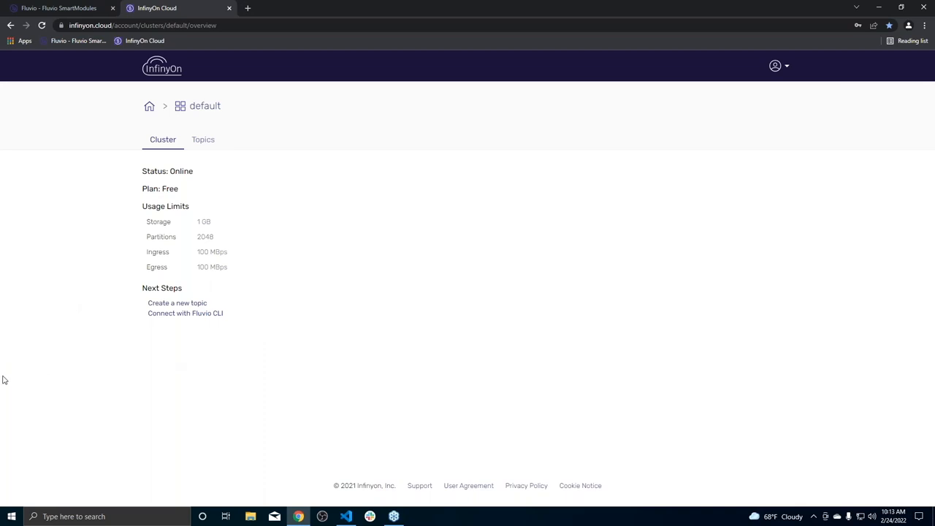
mouse_move(223, 157)
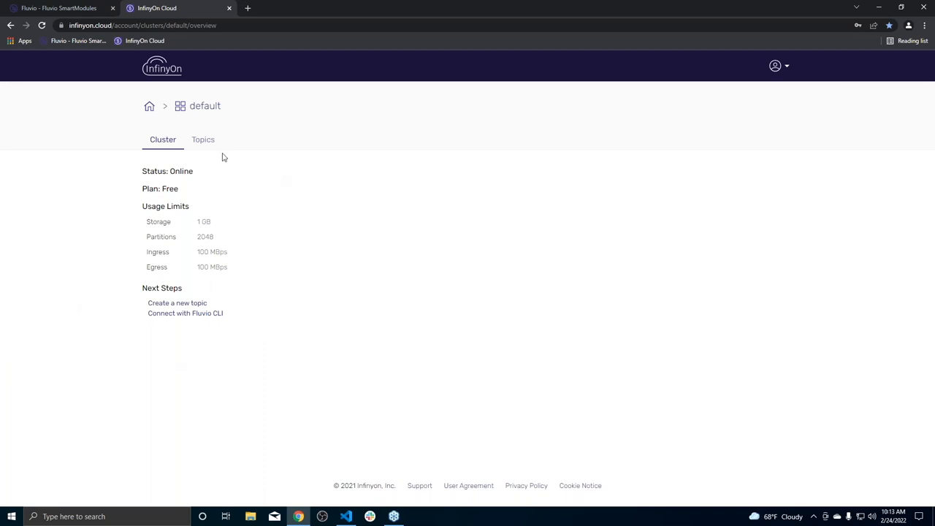
- Create a 'user-accounts' topic on the default cluster and return to Visual Studio Code
click(177, 302)
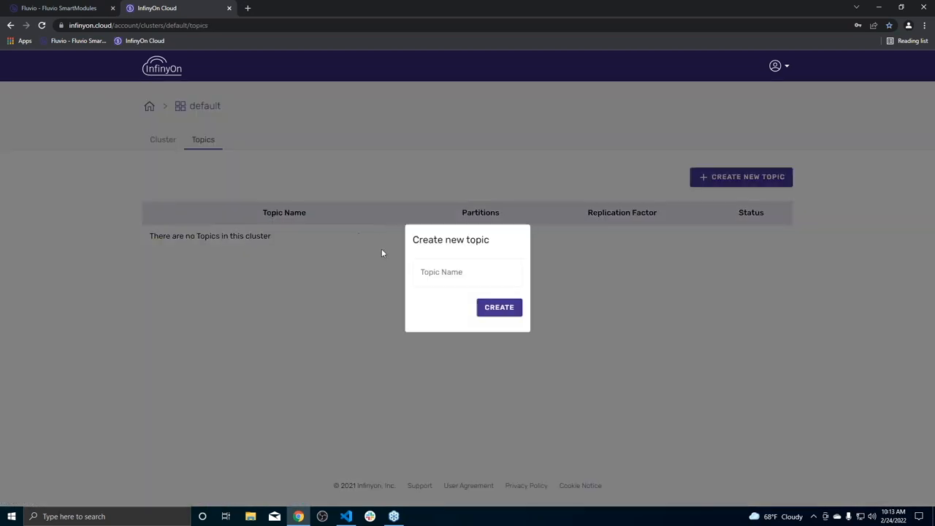
text(user-accounts)
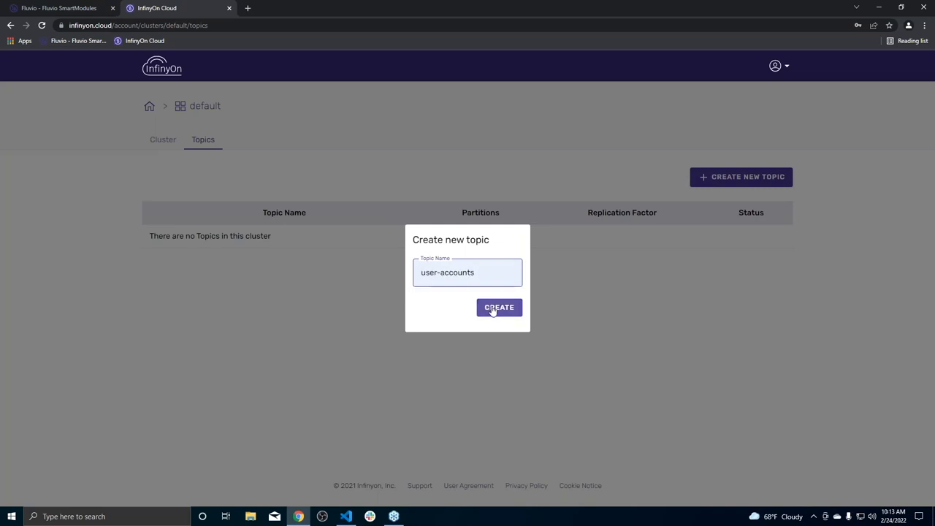
click(500, 306)
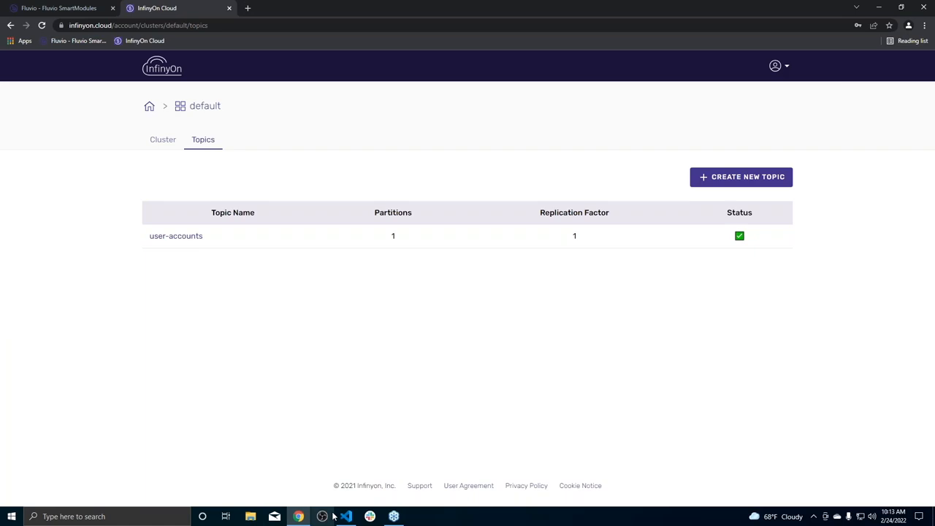
click(345, 517)
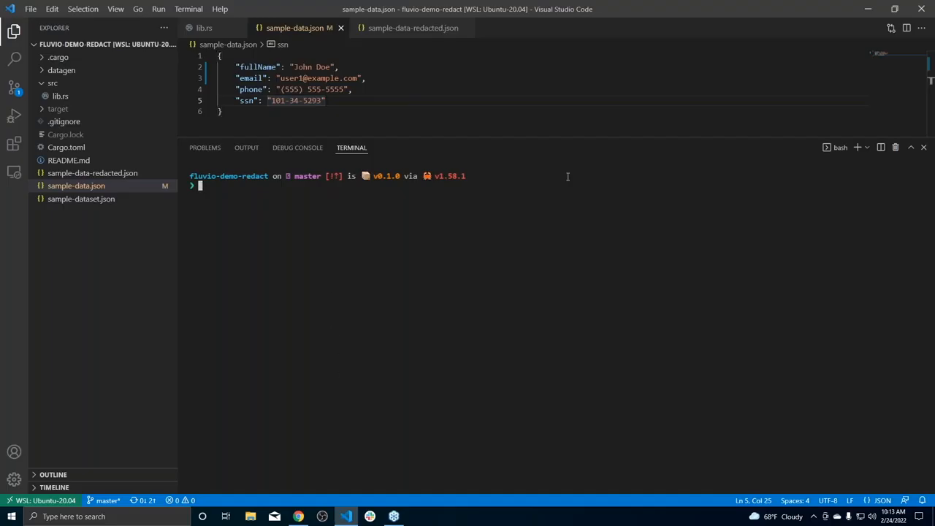
mouse_move(3, 429)
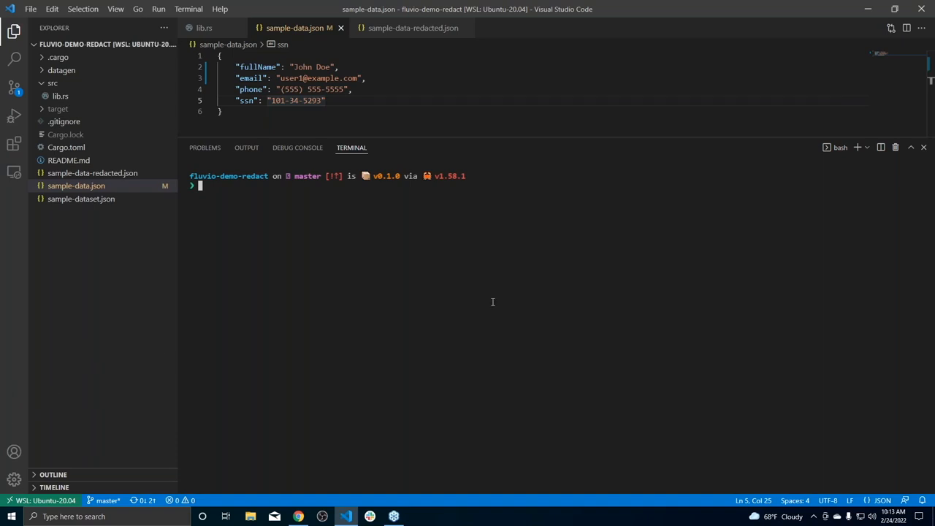
- Run fluvio cloud login, then produce sample-data.json raw into the user-accounts topic
key(ctrl+r)
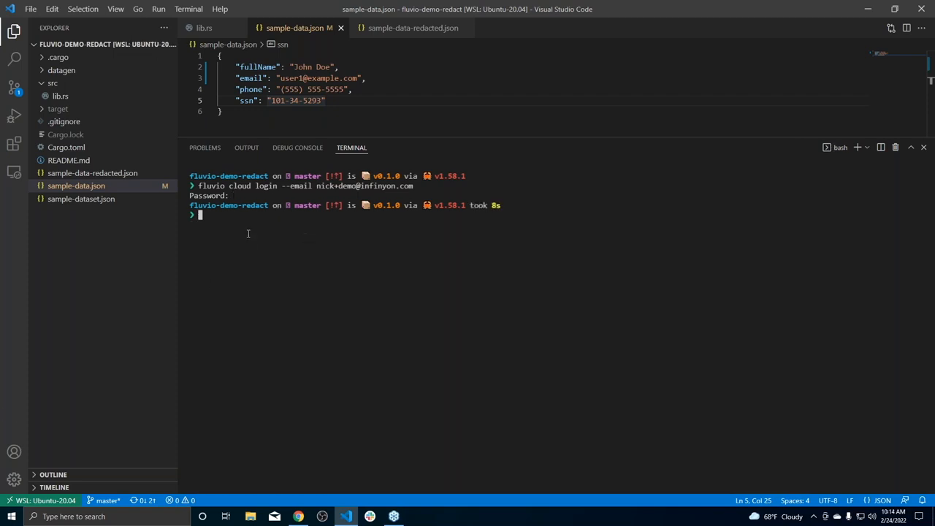
mouse_move(292, 257)
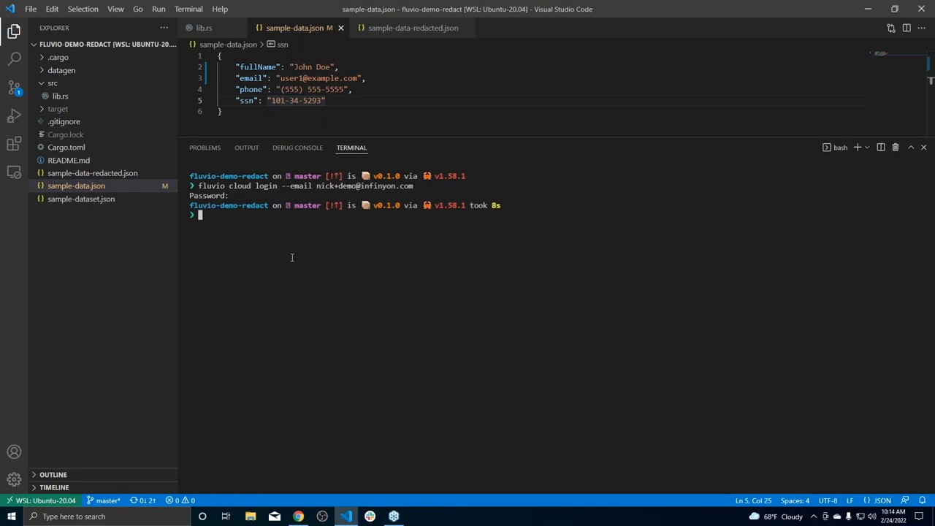
mouse_move(239, 333)
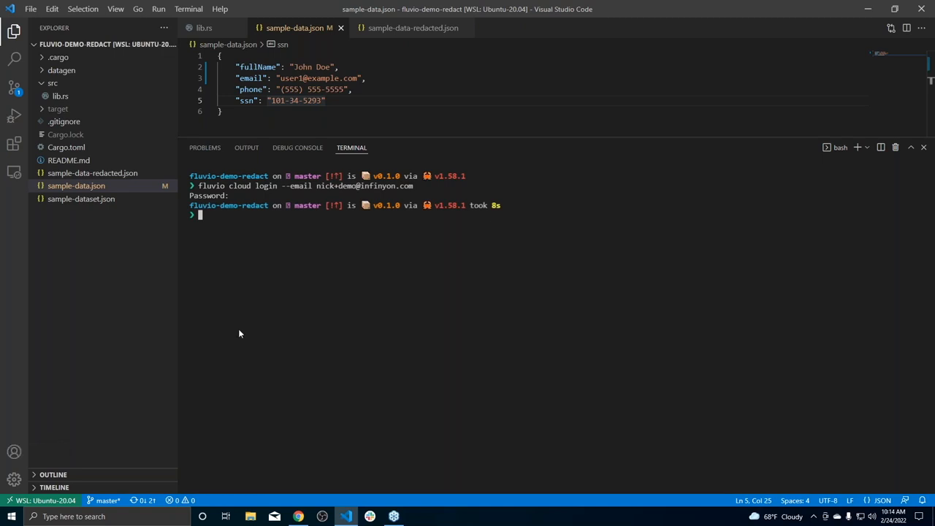
mouse_move(336, 280)
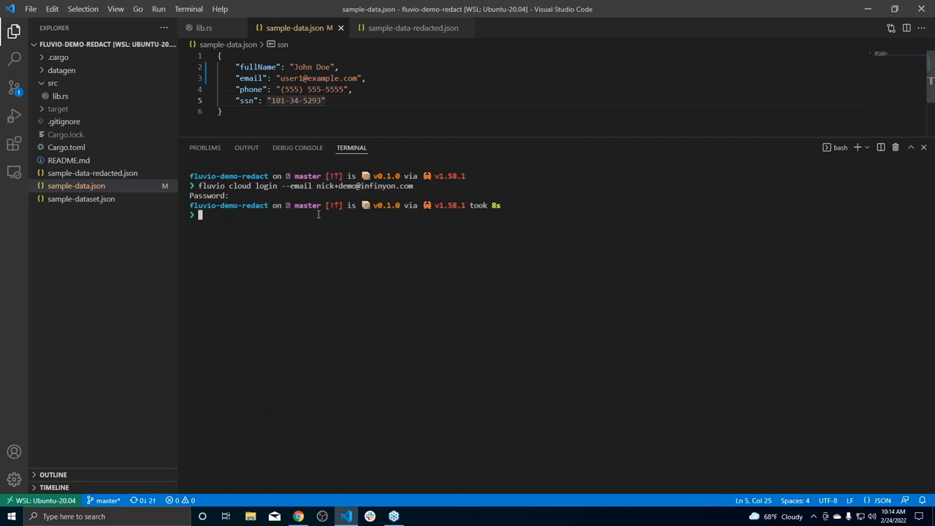
key(ctrl+r)
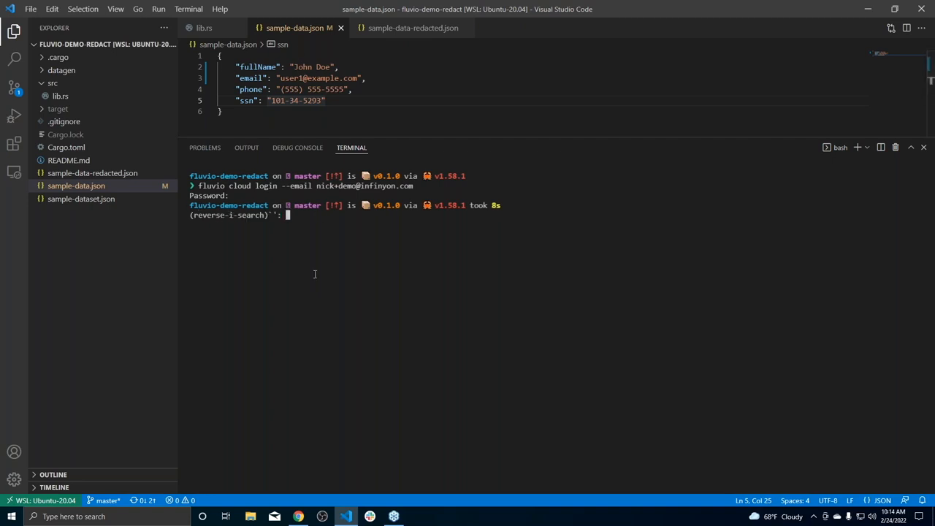
text(raw --file sample-data.json)
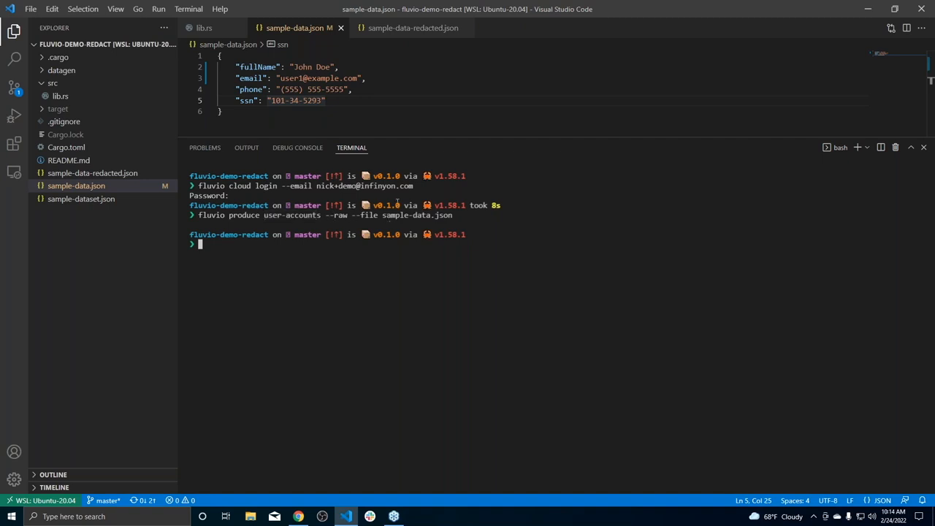
click(354, 89)
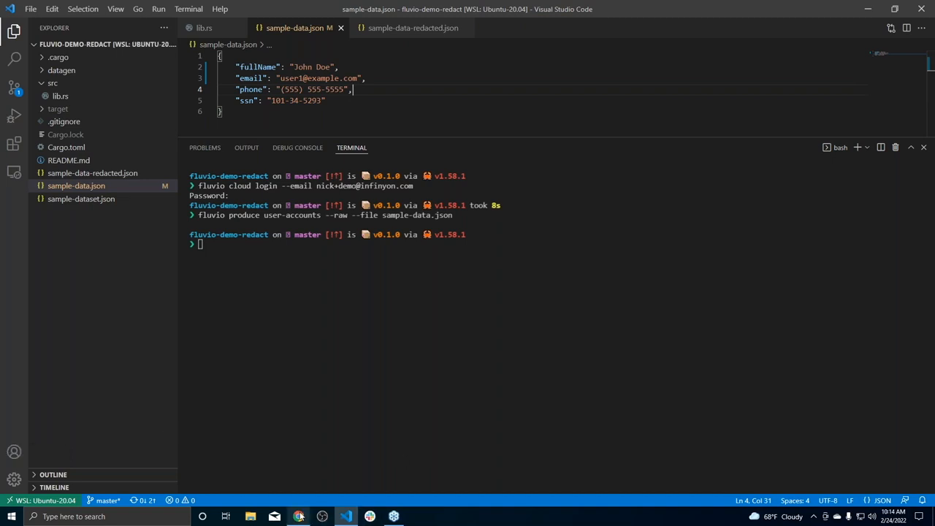
click(298, 517)
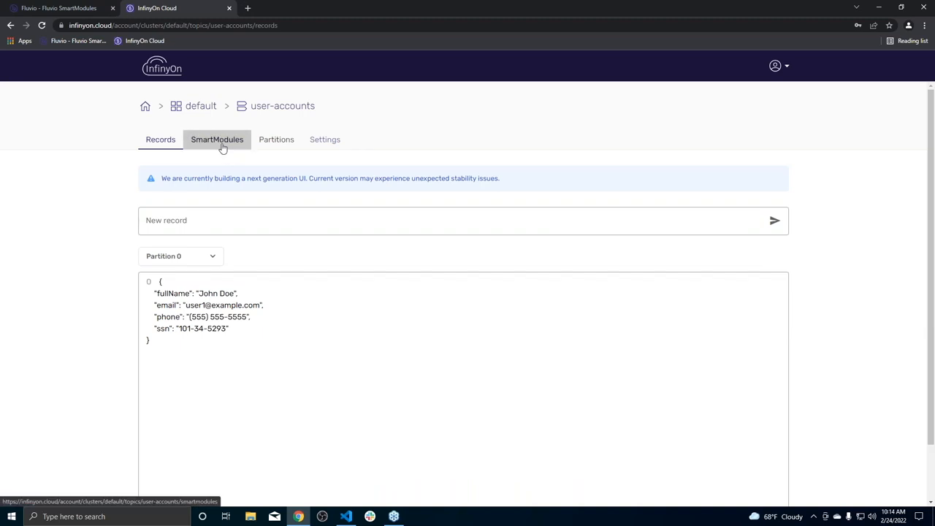
- Clear the example filter code in the user-accounts SmartModules editor and show the type options
click(216, 141)
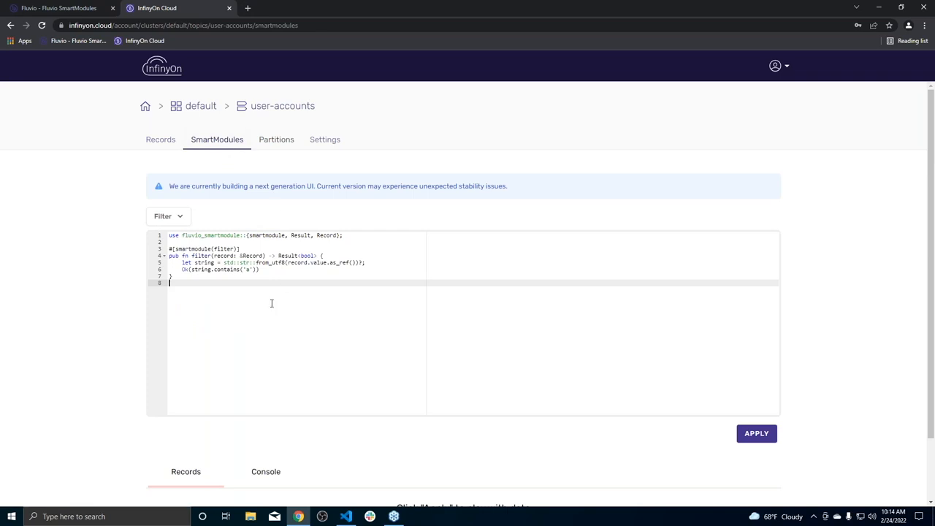
scroll(down, 3)
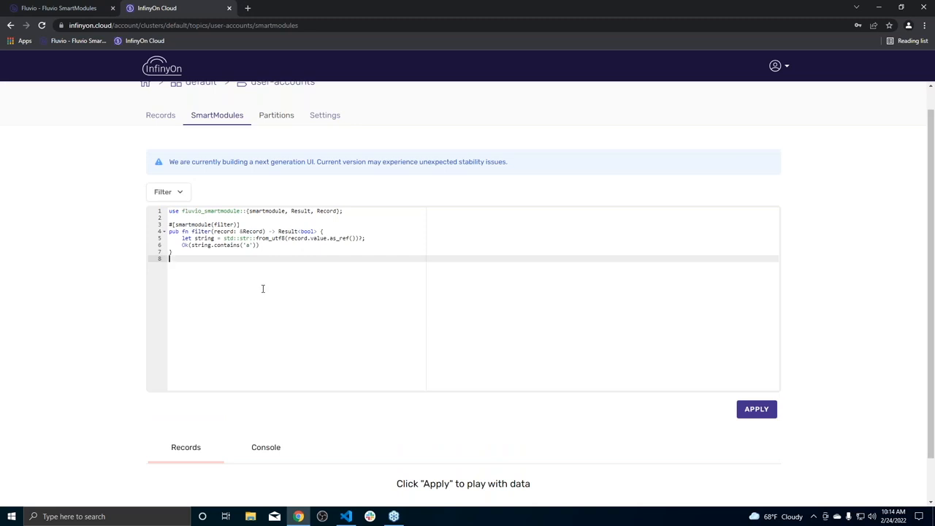
key(ctrl+a)
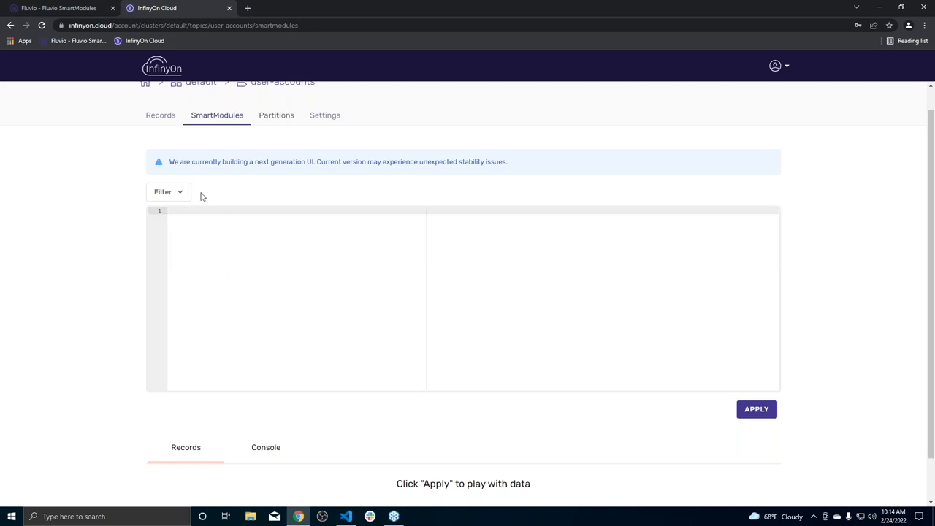
click(168, 192)
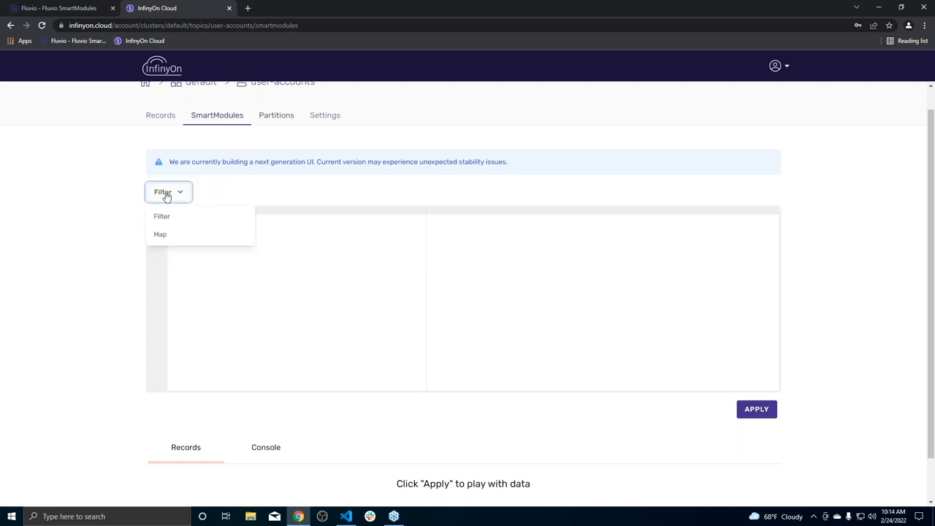
- Make the SmartModule a Map and add the serde and fluvio_smartmodule imports with a Deserialize derive
click(159, 233)
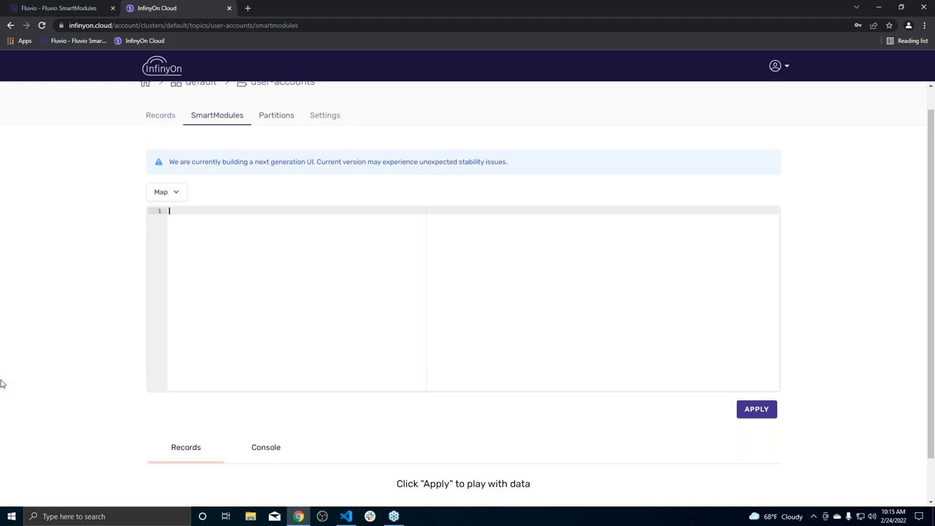
mouse_move(3, 383)
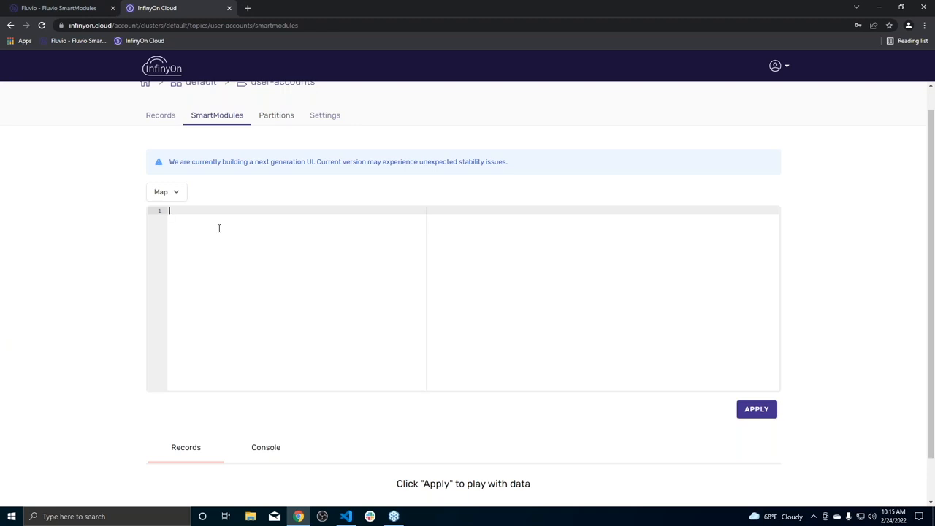
mouse_move(3, 374)
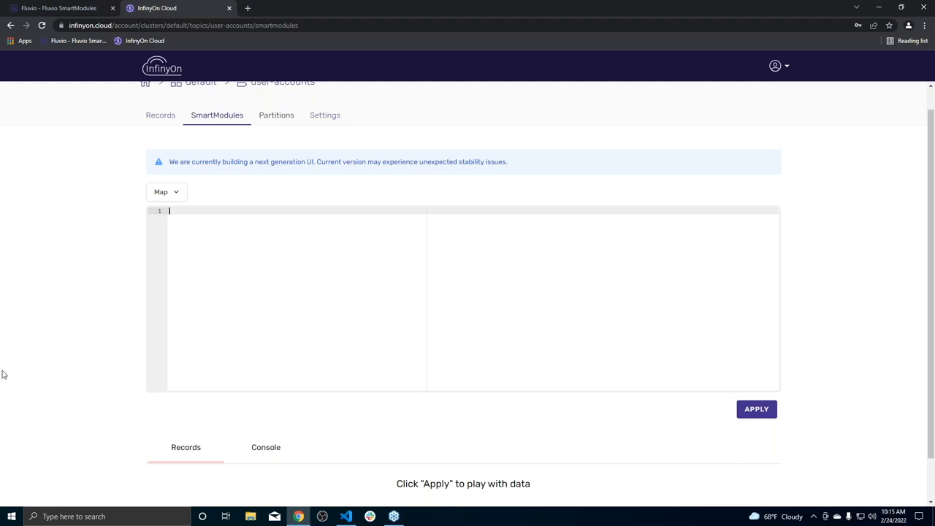
mouse_move(5, 352)
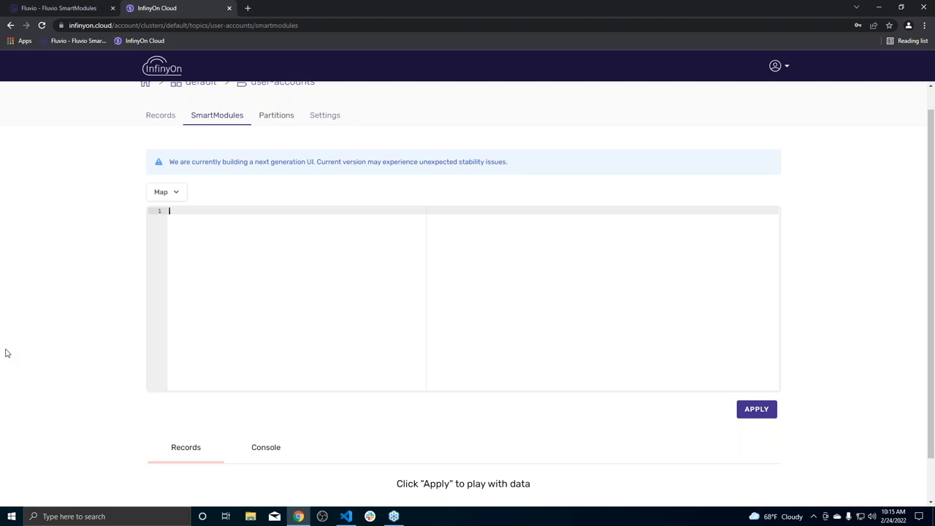
mouse_move(341, 260)
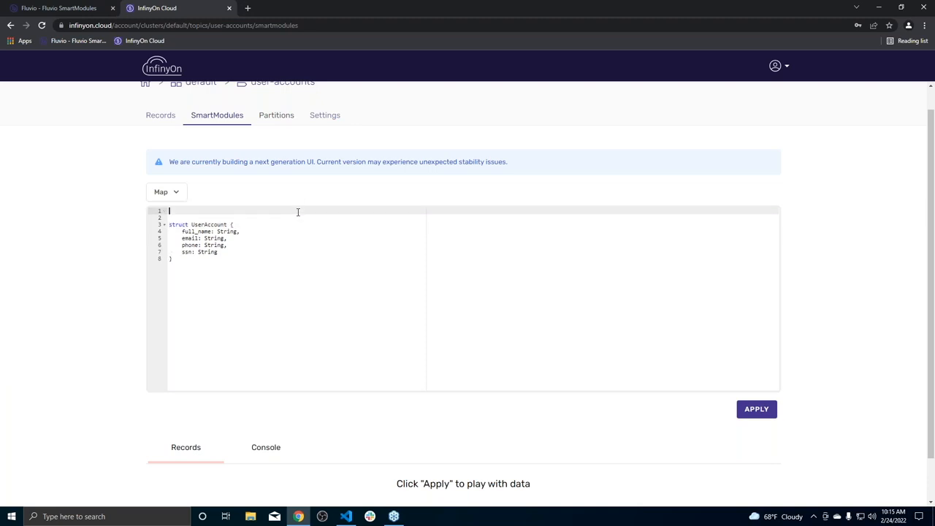
text(use serde::Deserialize;)
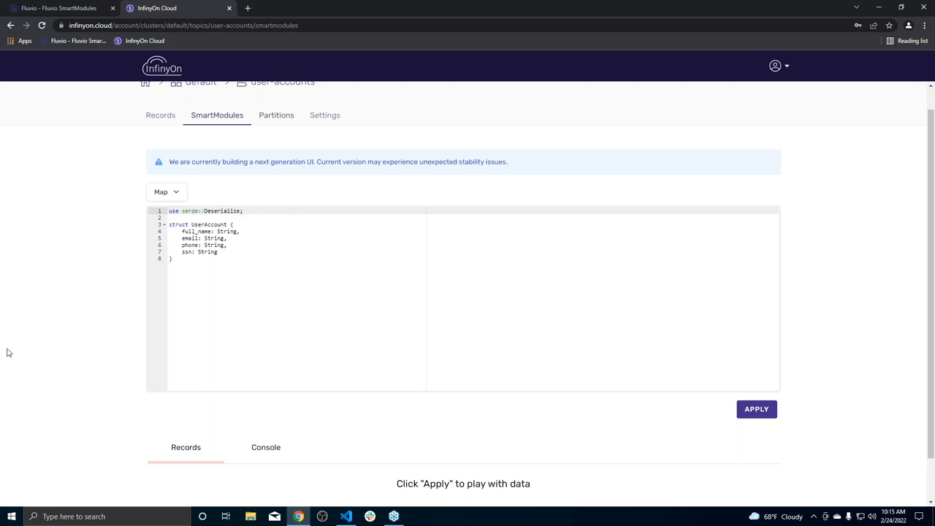
mouse_move(3, 339)
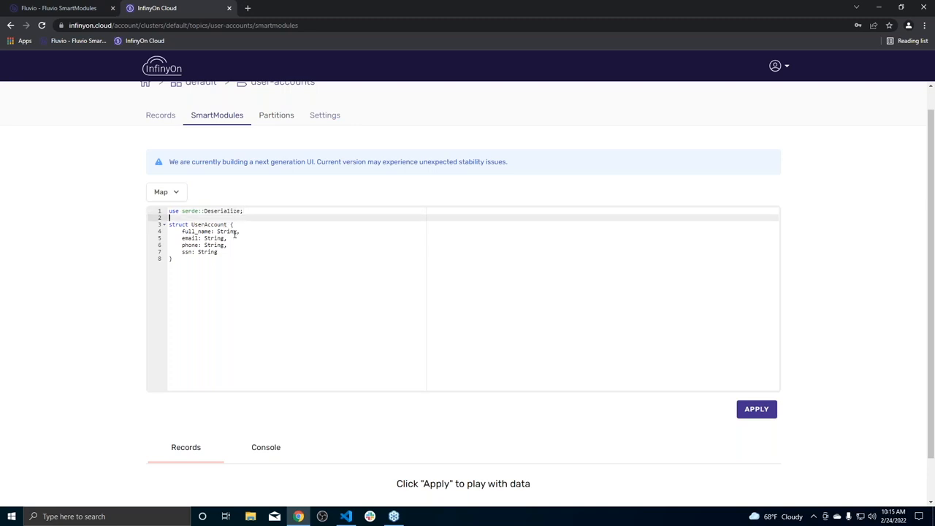
text(#[derive(Deserialize)])
text(#[serde(rename_all = "camelCase)
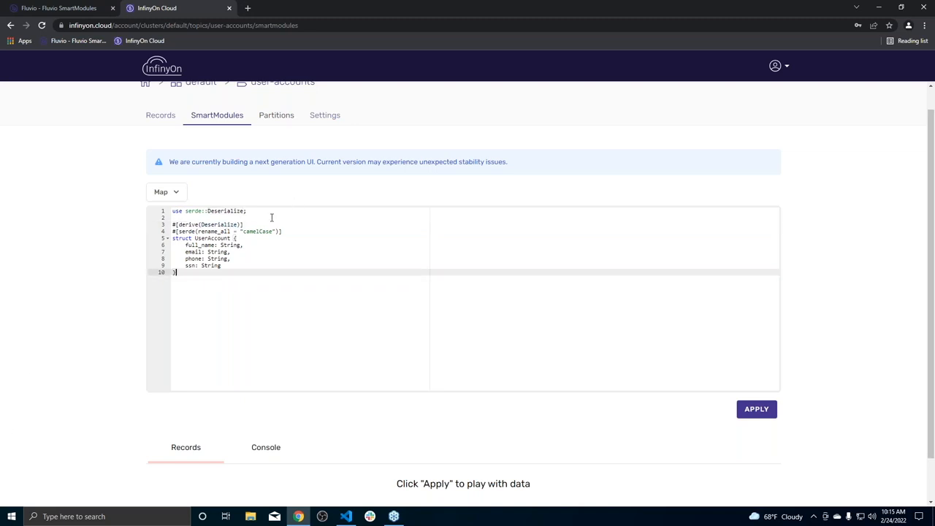
text(use fluvio_smartmodule::{SmartModule, Result, Record, RecordData};)
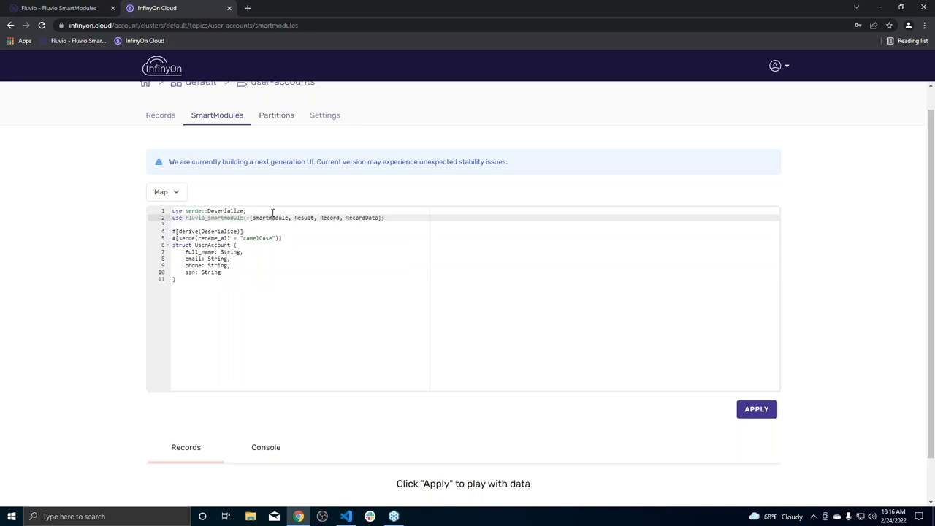
mouse_move(3, 429)
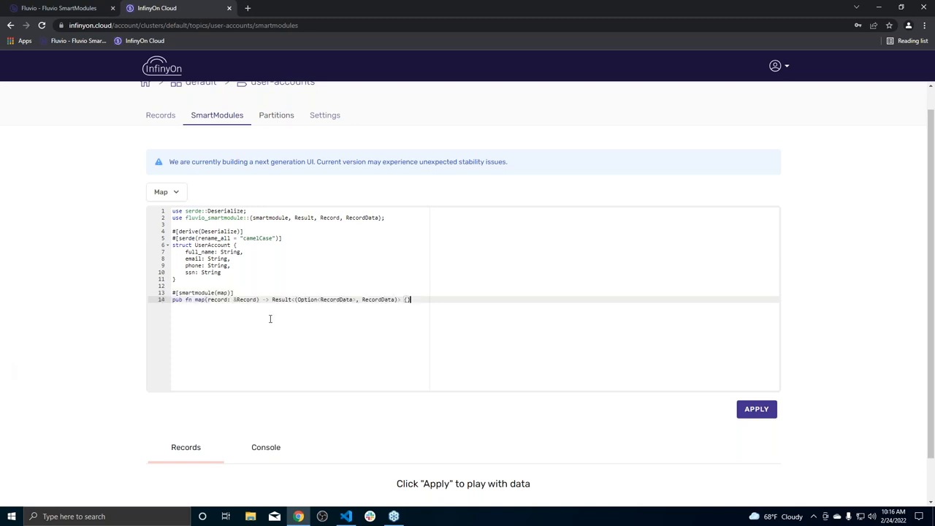
mouse_move(397, 310)
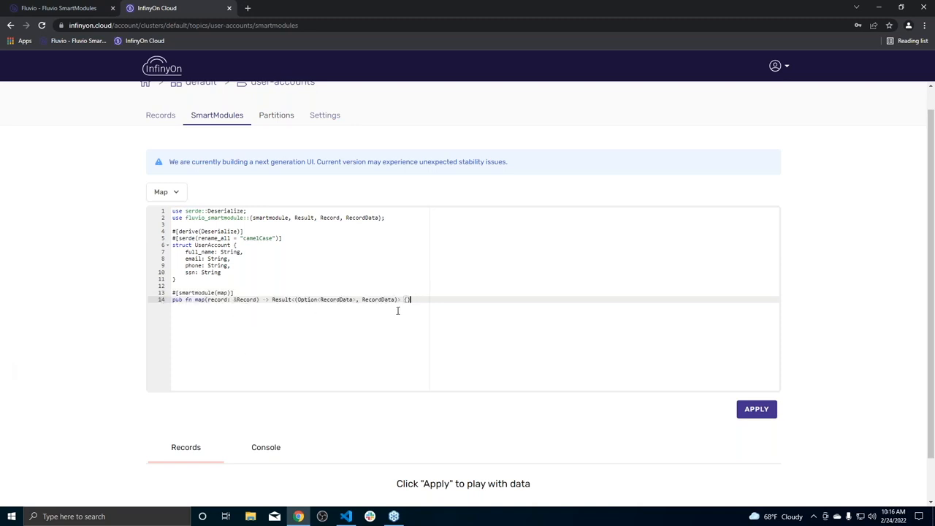
- Parse record.value into a UserAccount with serde_json::from_slice inside the map function
key(enter)
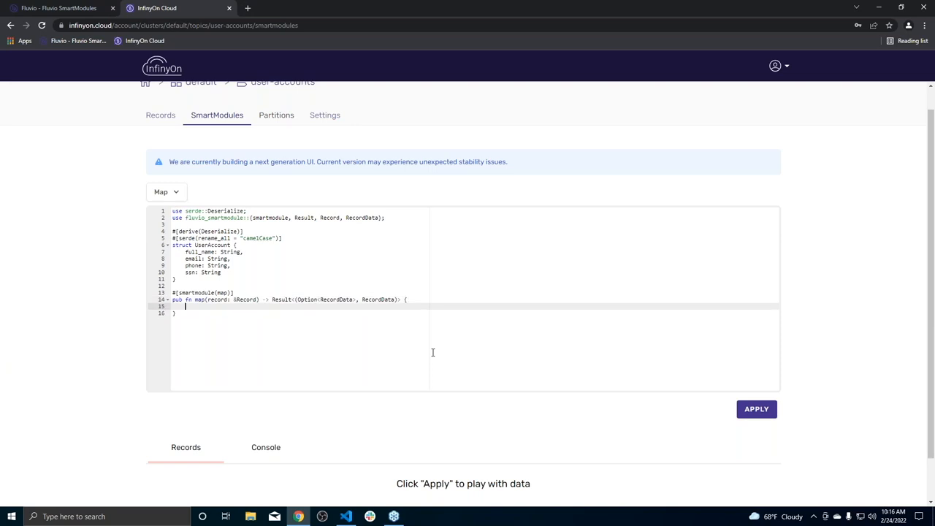
mouse_move(241, 299)
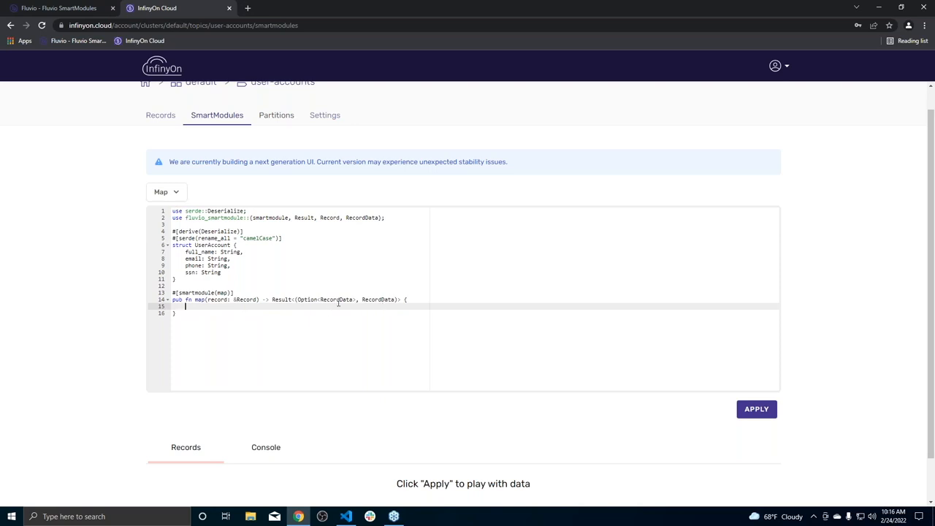
mouse_move(6, 453)
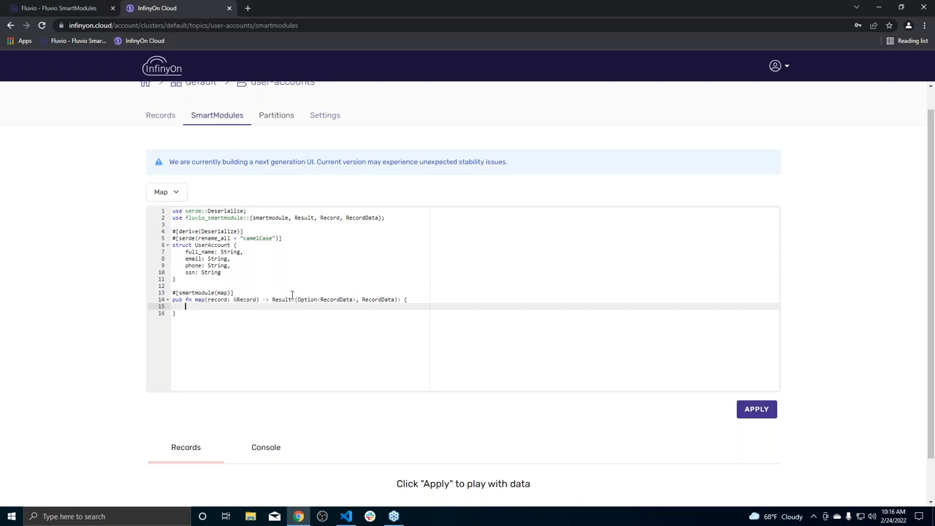
mouse_move(275, 307)
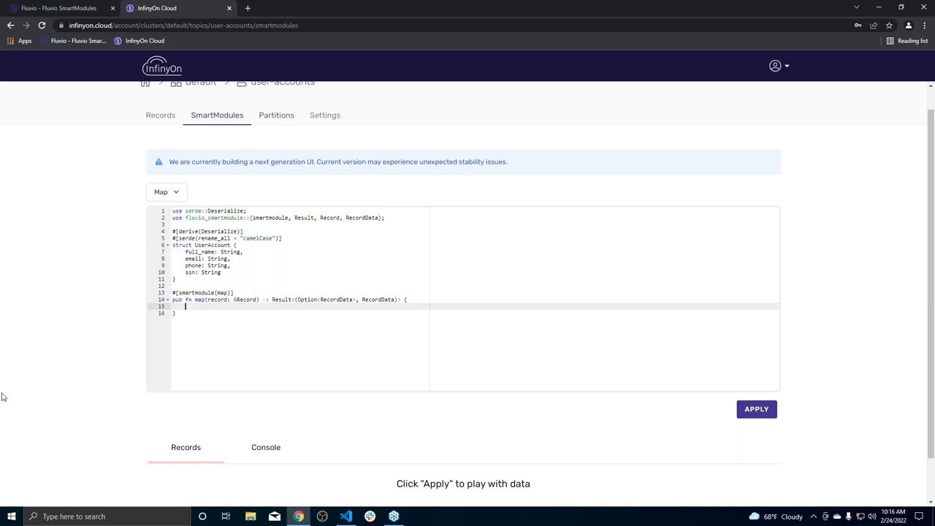
mouse_move(6, 403)
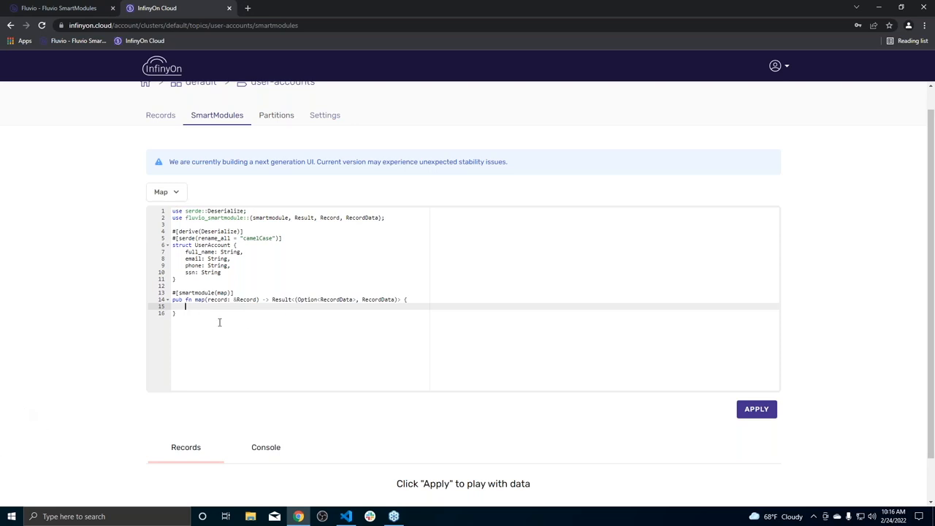
text(let account: UserAccount = serde_json::from_slice(record.value.as_ref())?;)
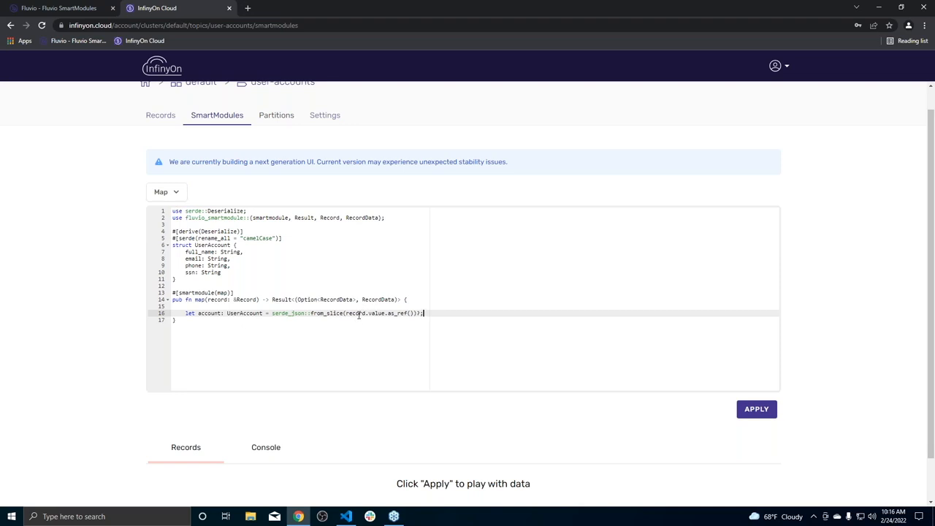
double_click(210, 312)
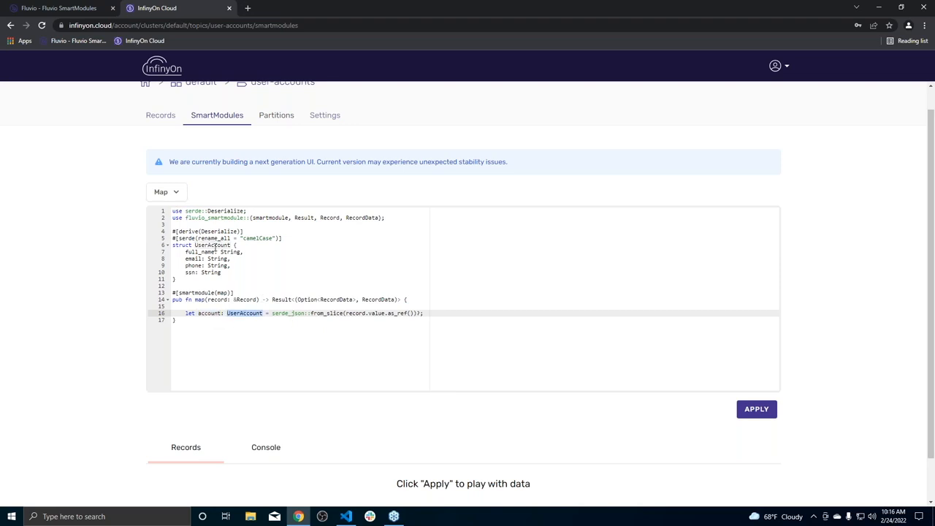
mouse_move(290, 313)
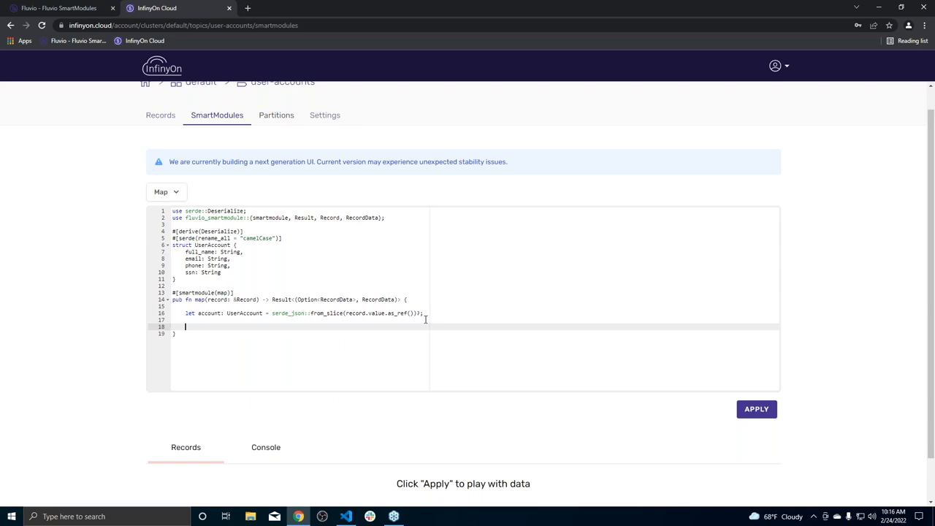
mouse_move(3, 454)
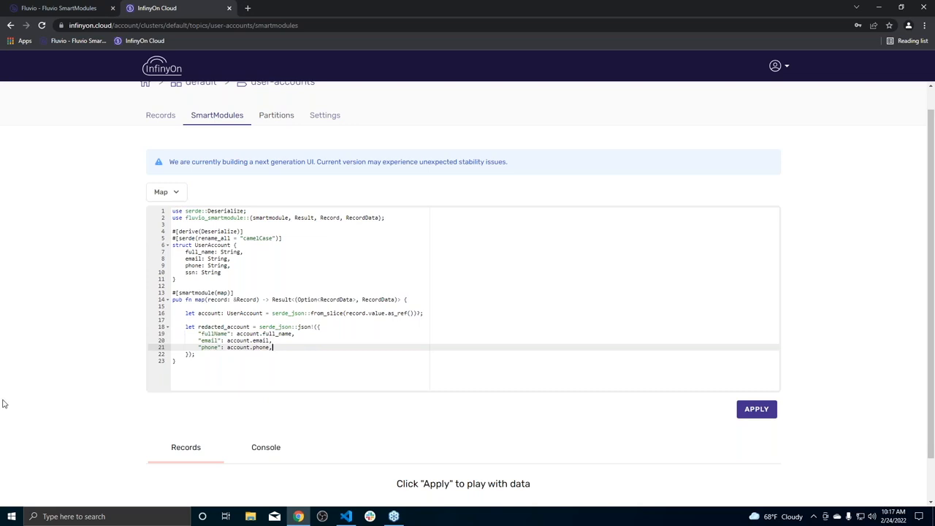
mouse_move(71, 350)
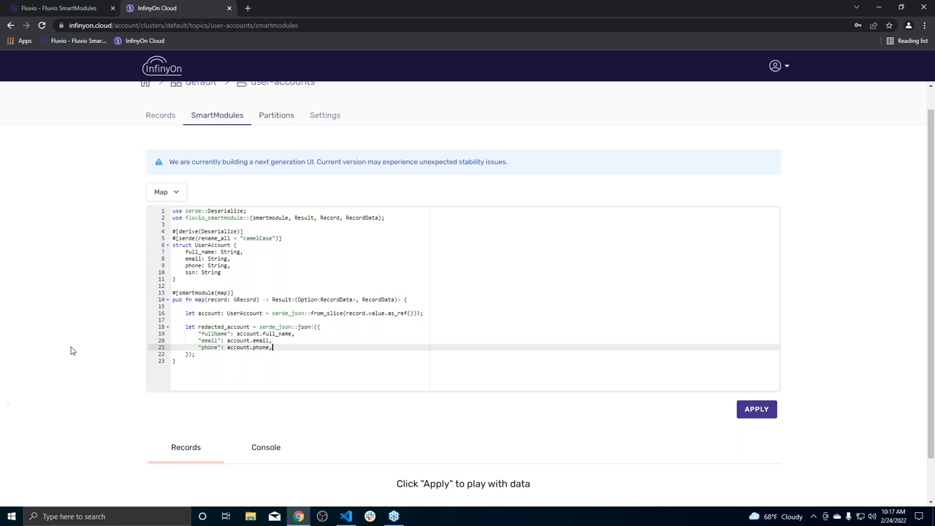
mouse_move(3, 373)
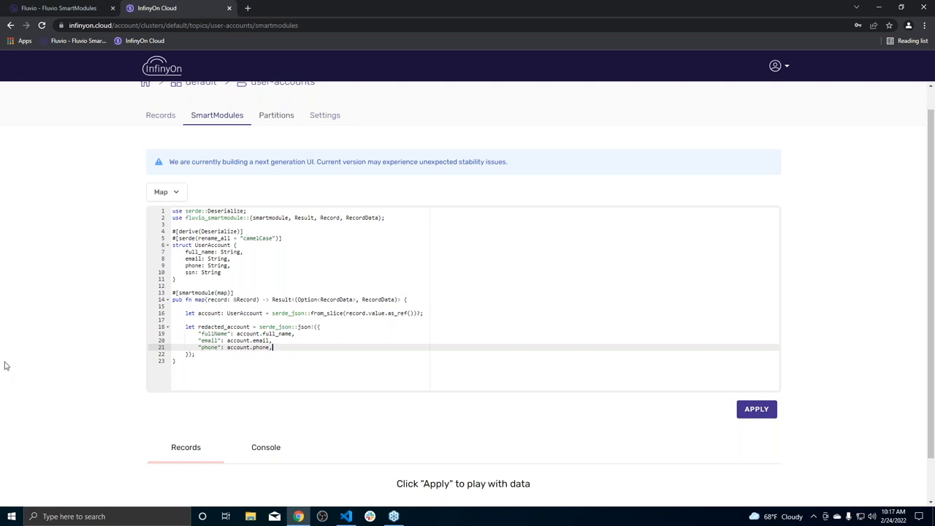
mouse_move(6, 365)
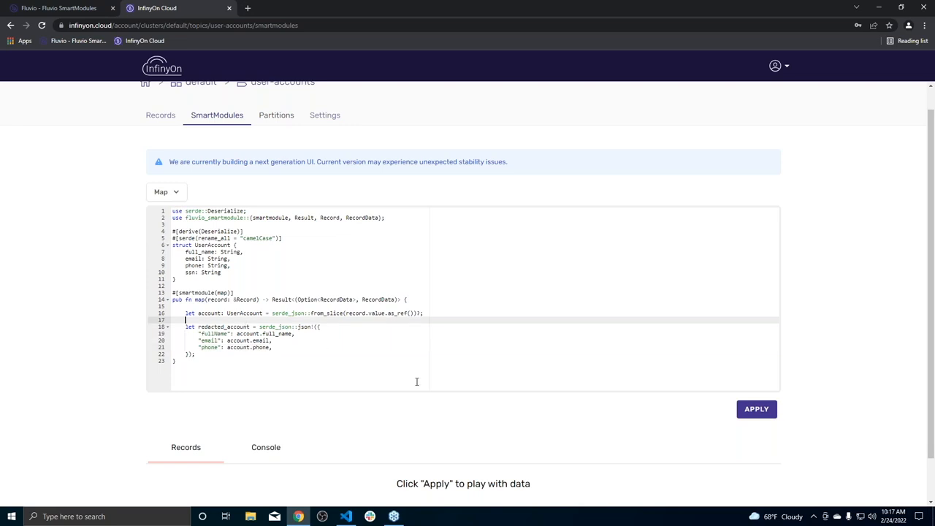
- Extract phone_last4 via rsplit('-') and build the redacted account with masked phone
text(let phone_last4 = account.phone.rsplit('-').next().unwrap();)
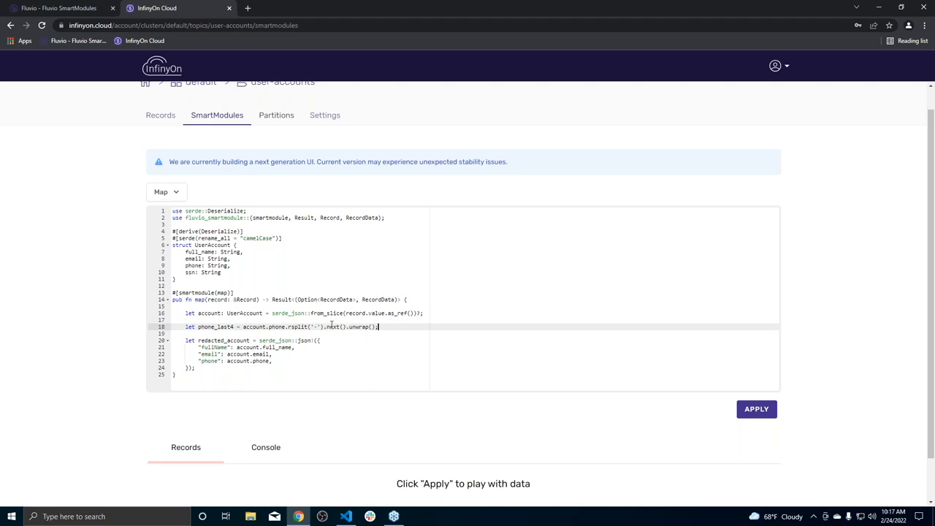
mouse_move(3, 451)
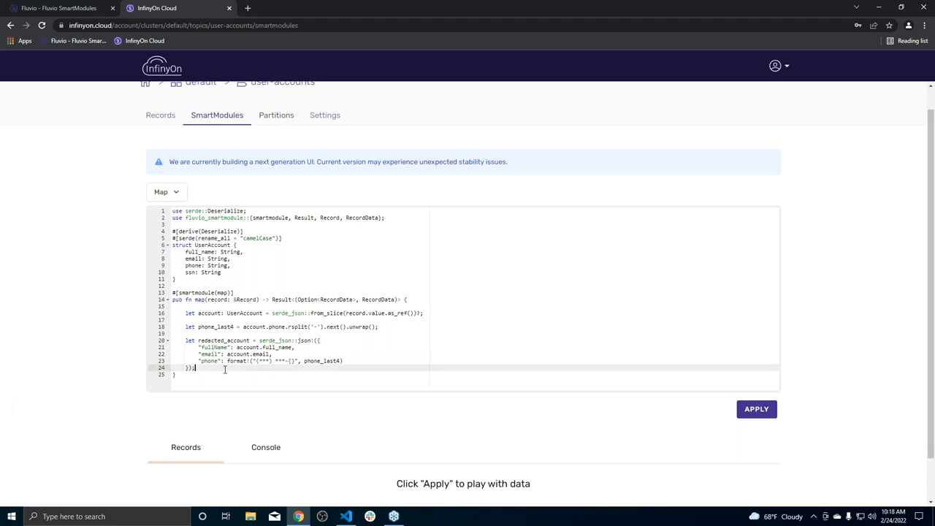
scroll(down, 3)
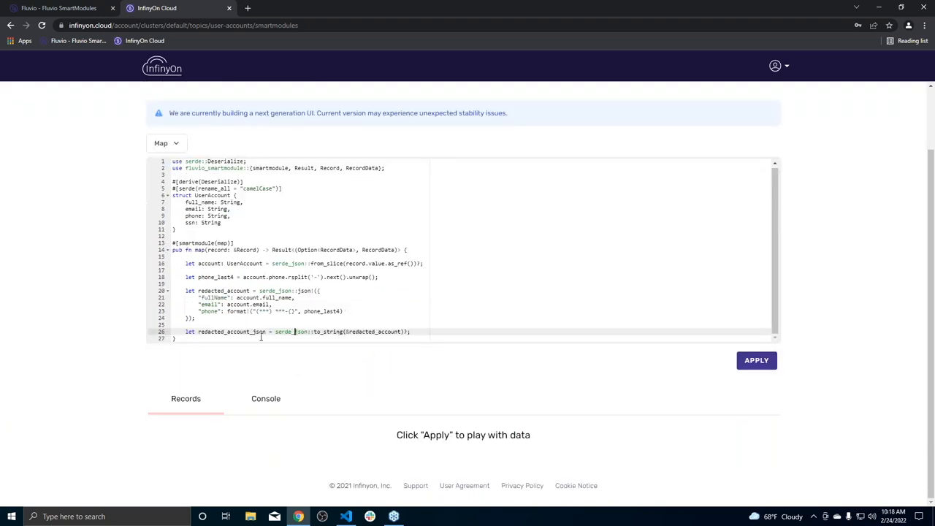
- Return Ok((None, redacted_account_json.into())) as the map function's record value
key(enter)
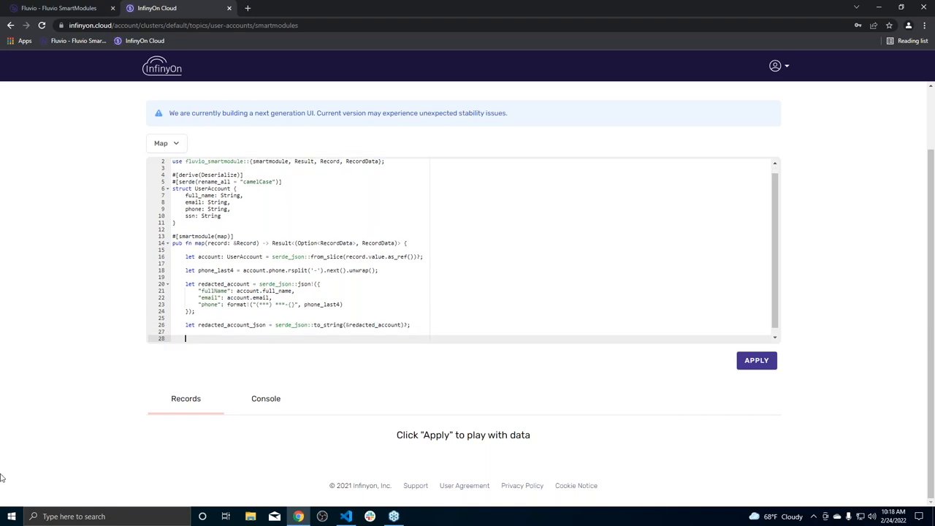
mouse_move(265, 330)
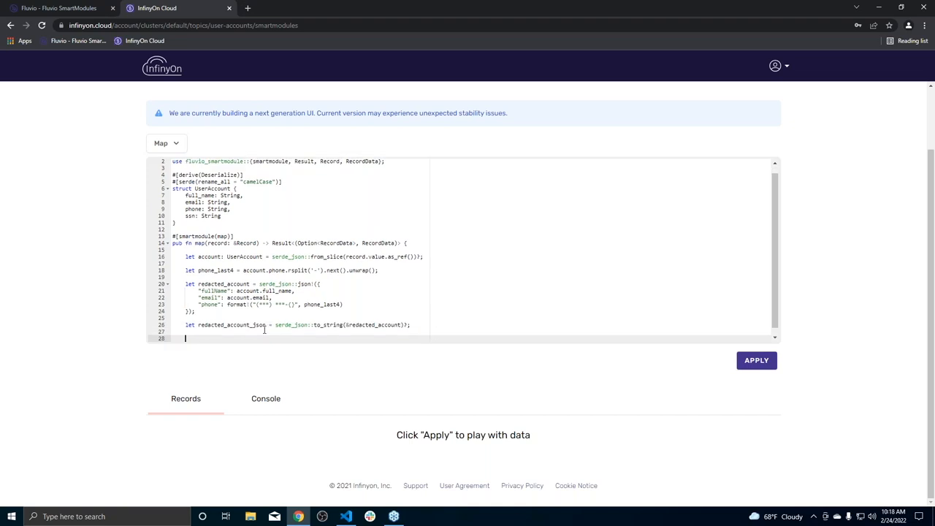
text(Ok((None, redacted_account_json.into())))
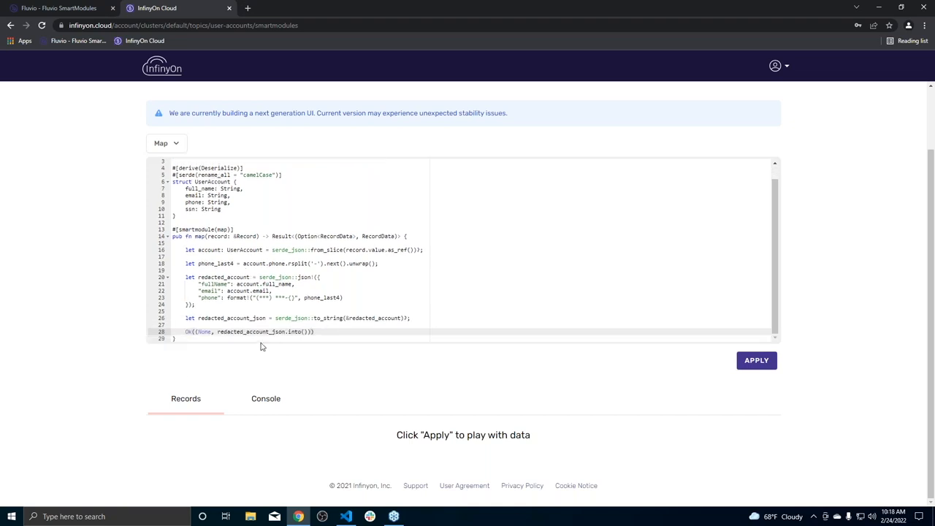
double_click(251, 332)
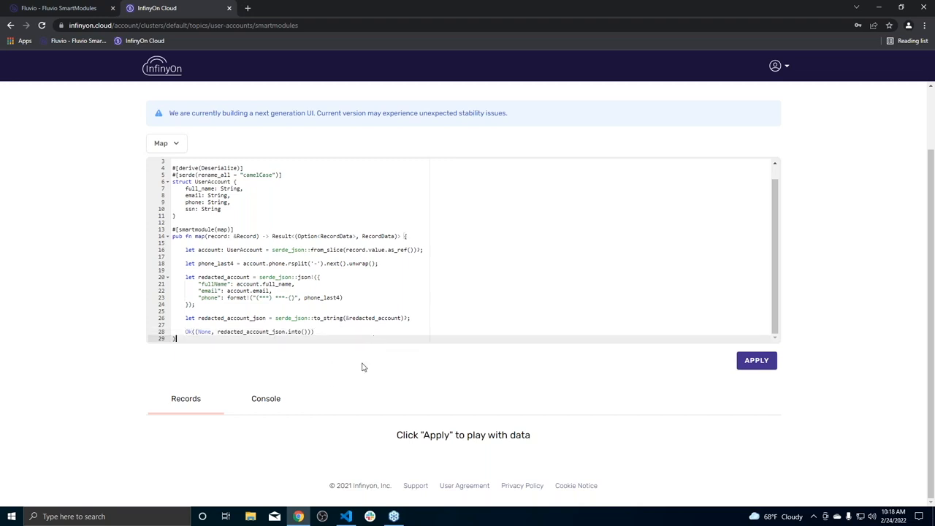
mouse_move(2, 401)
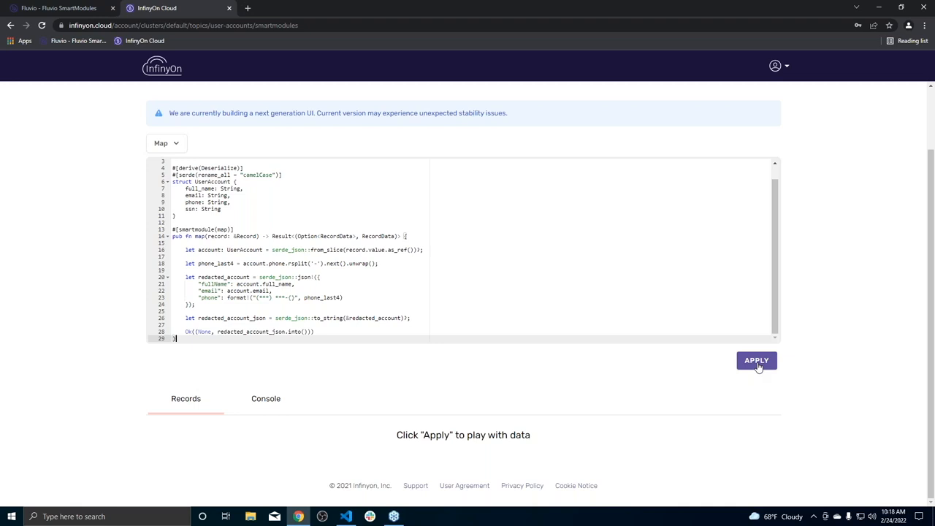
- Apply the map and view the user-accounts record with masked phone and no SSN in a new tab
click(756, 359)
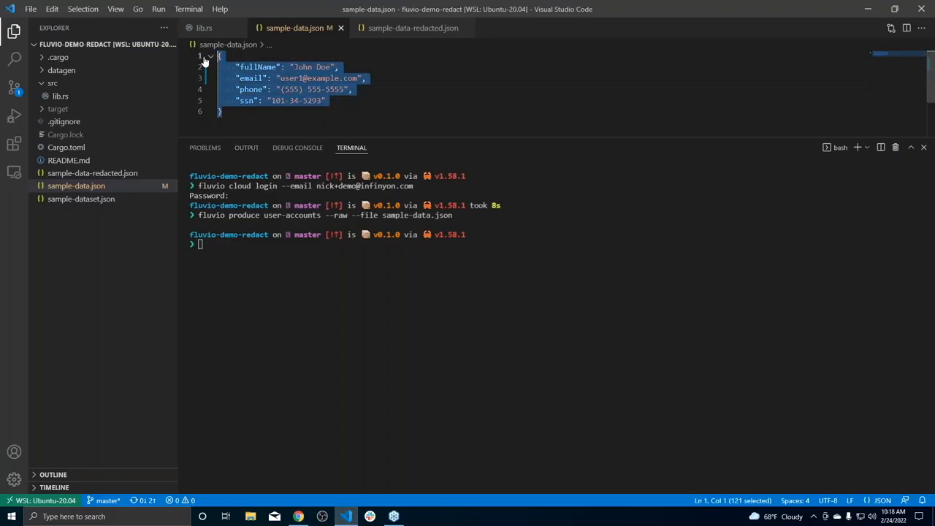
click(298, 517)
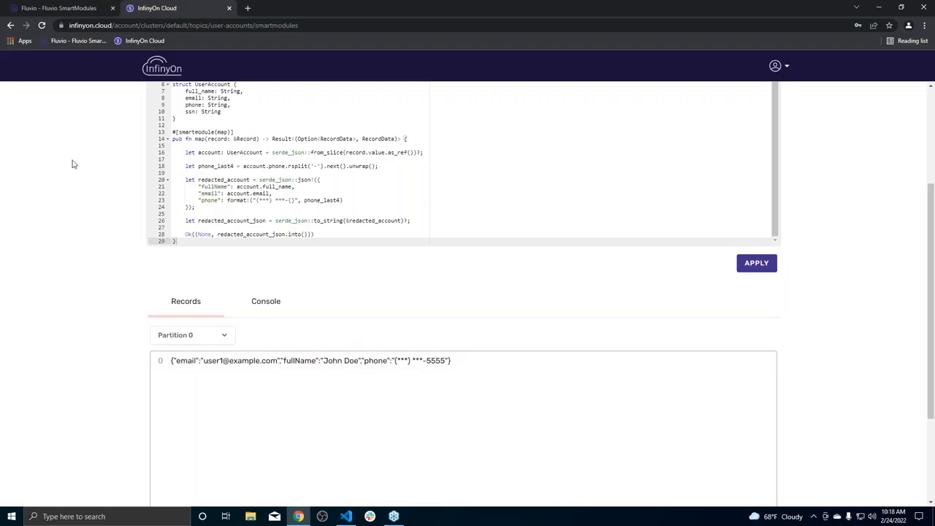
right_click(159, 139)
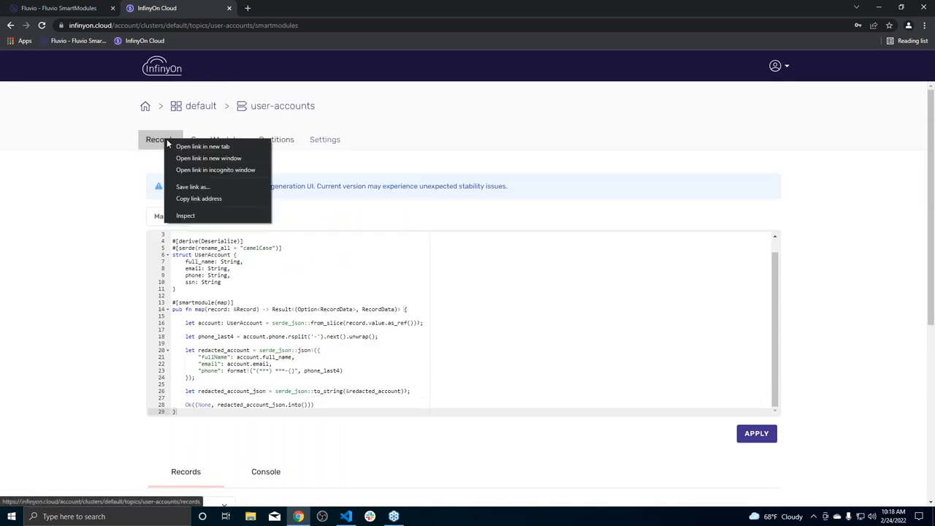
click(201, 146)
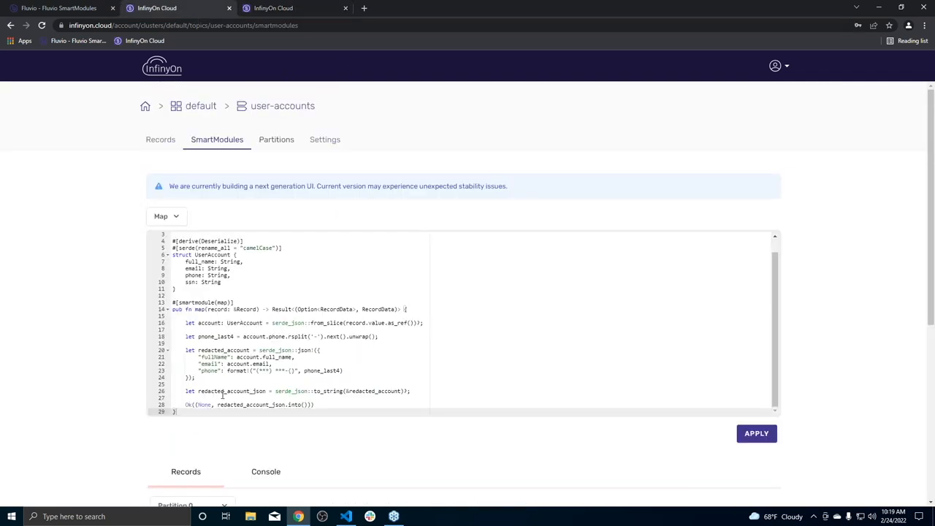
scroll(down, 3)
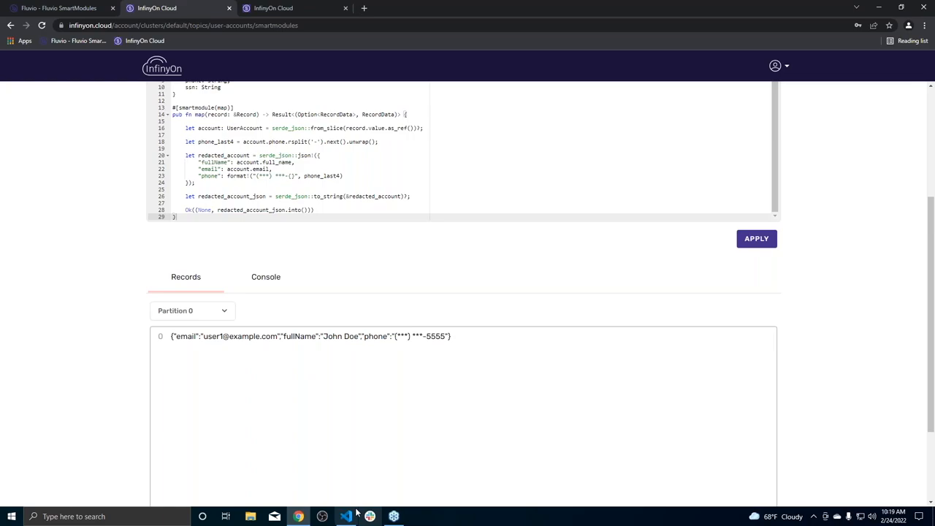
click(346, 517)
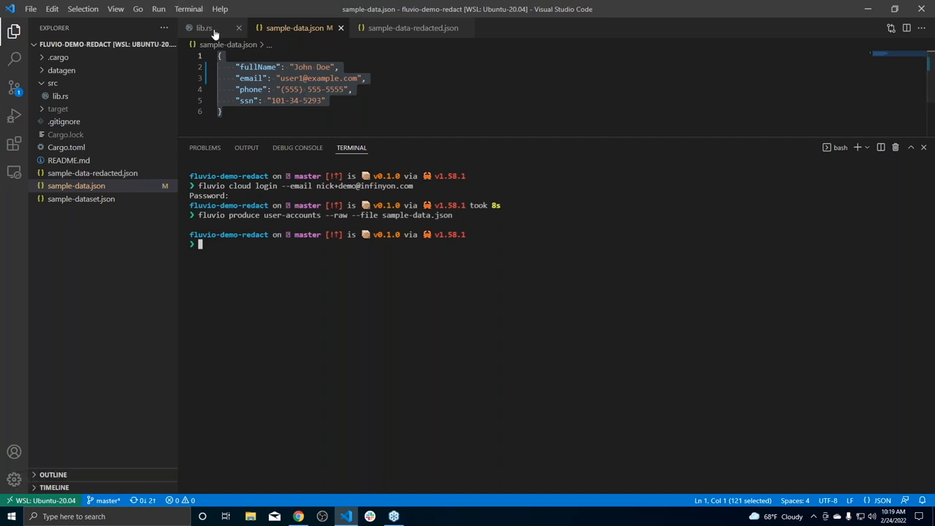
- Run cargo build --release and start fluvio smart-module create redact with the release wasm file
click(204, 28)
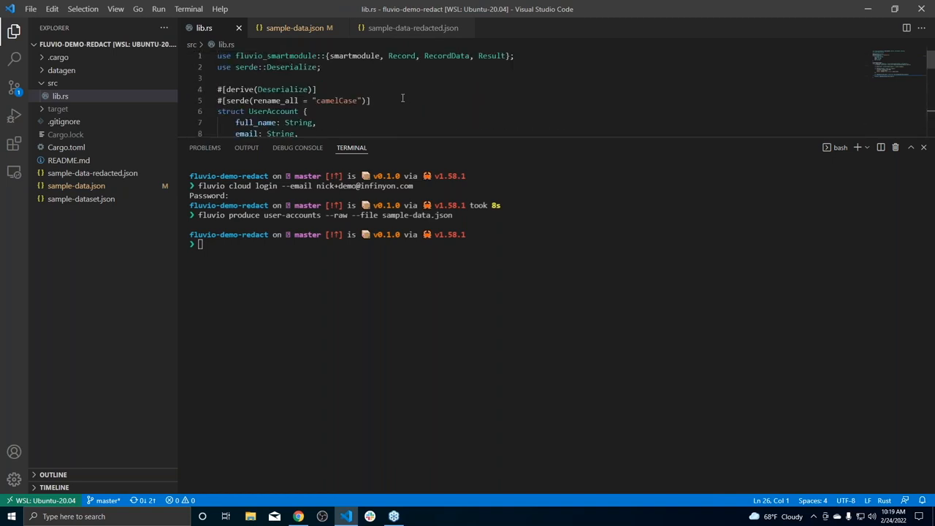
scroll(down, 3)
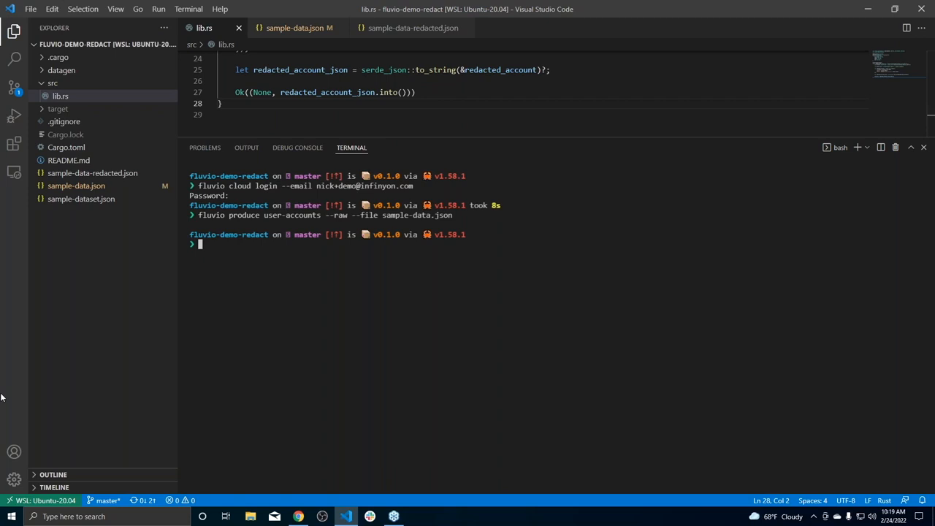
text(cargo build --release)
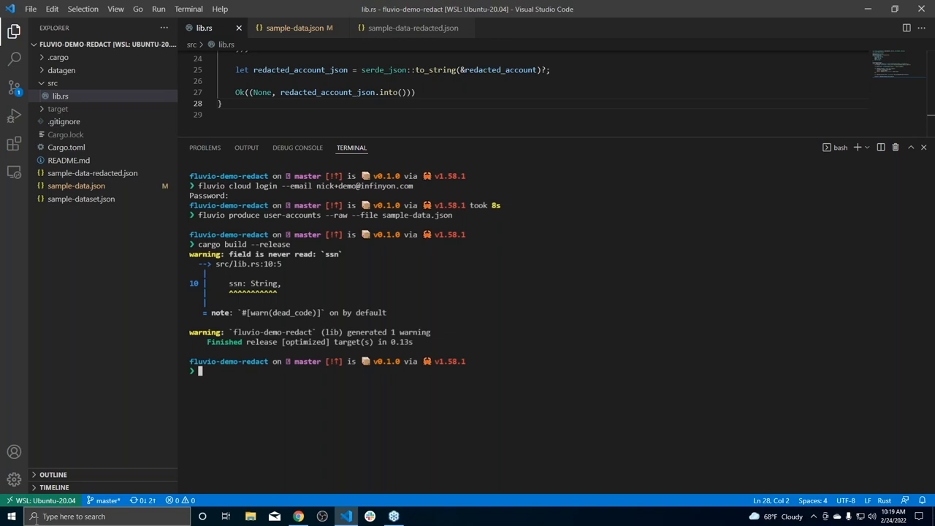
text(fluvio smart-module create redact --wasm-file target/wasm32-unknown-unknown/release/fluvio_demo_redact.wasm)
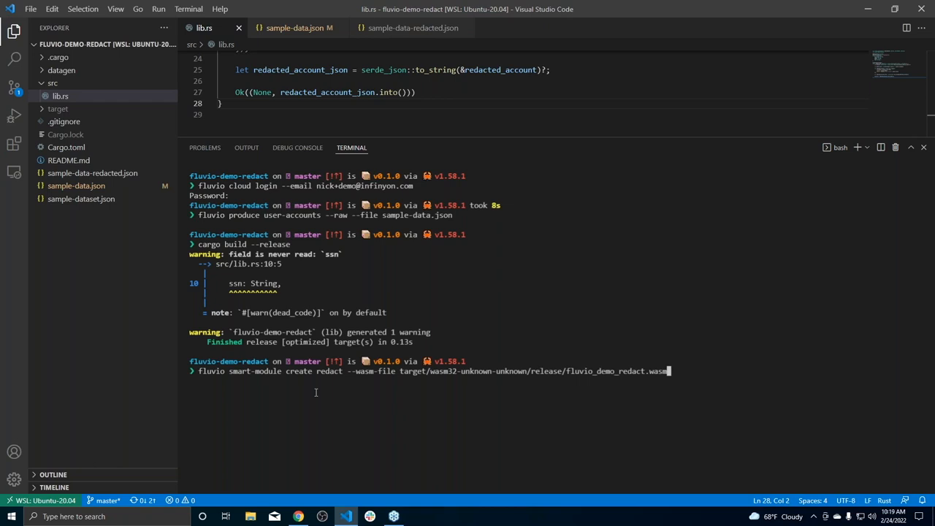
mouse_move(320, 376)
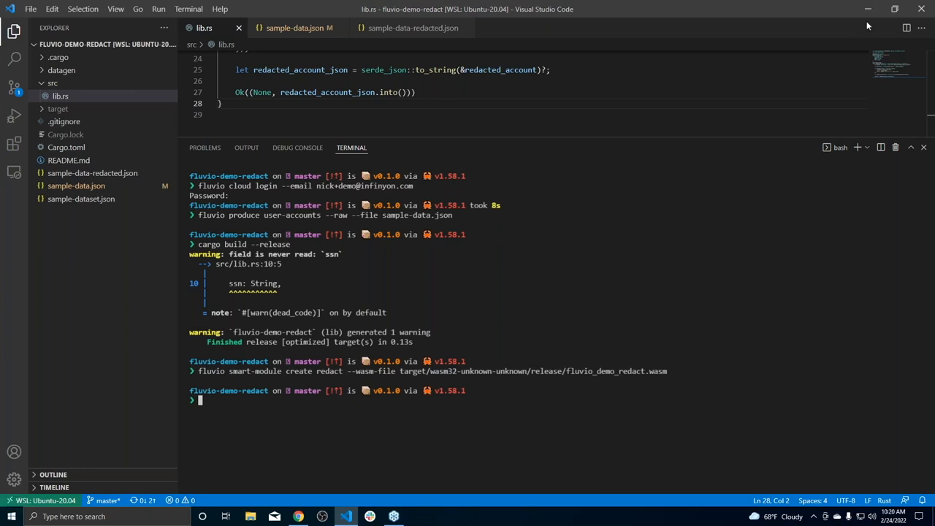
mouse_move(912, 143)
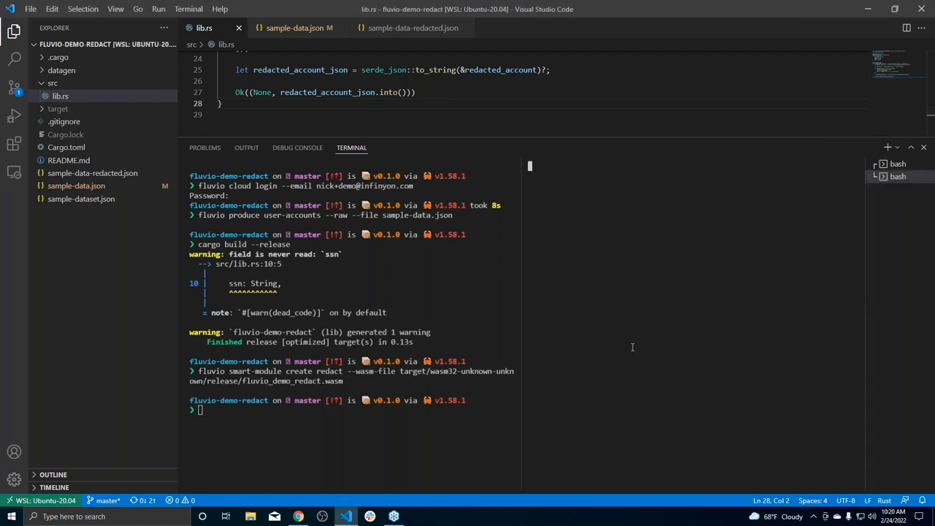
- Consume user-accounts from the beginning through the redact map, showing the masked record
text(fluvio consume user-accounts -B --map redact)
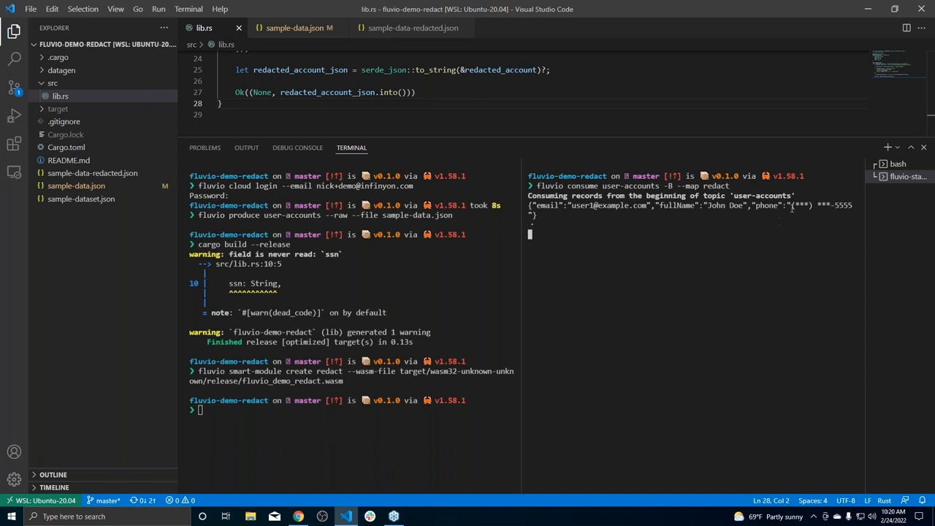
mouse_move(790, 25)
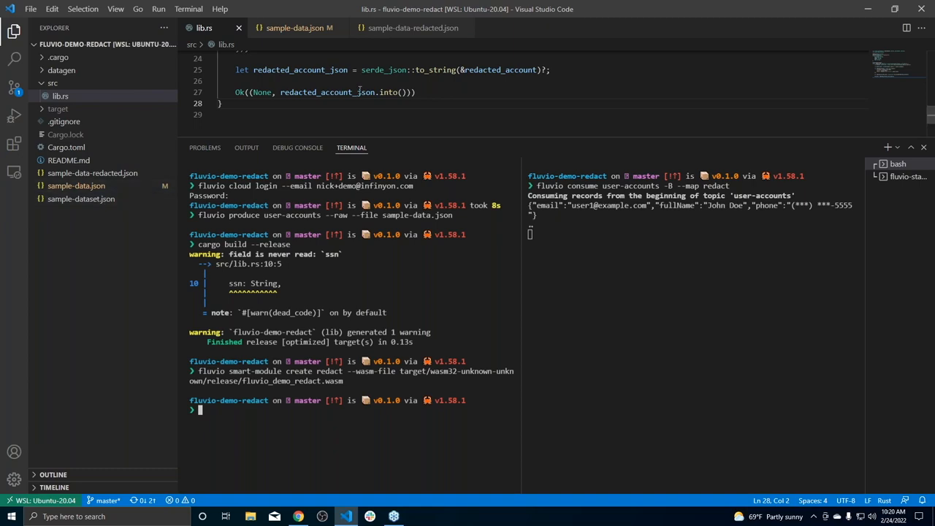
- Preview sample-dataset.json, then produce it to user-accounts via the recalled produce command
click(81, 199)
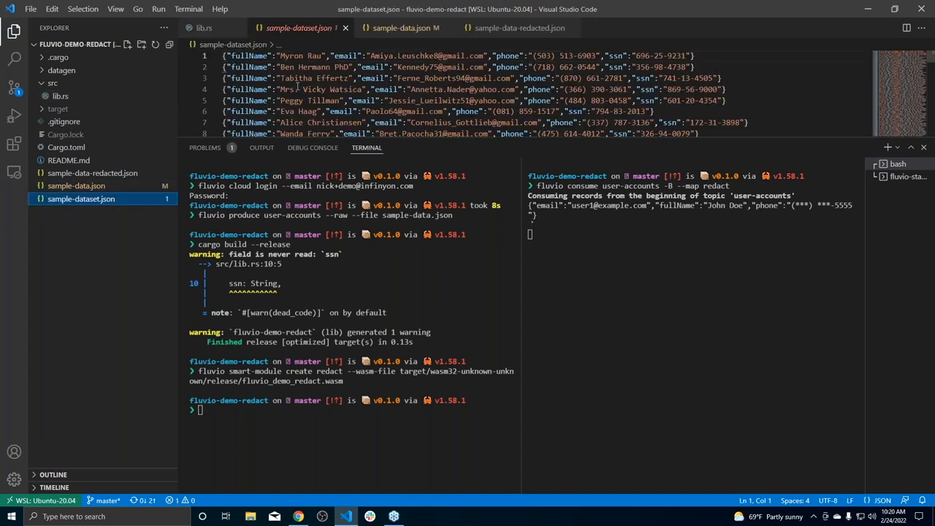
mouse_move(344, 28)
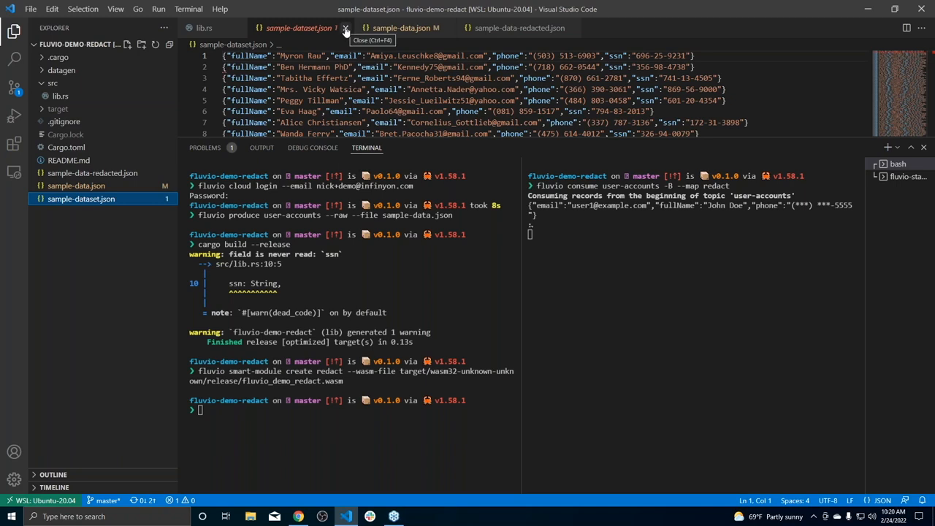
click(344, 28)
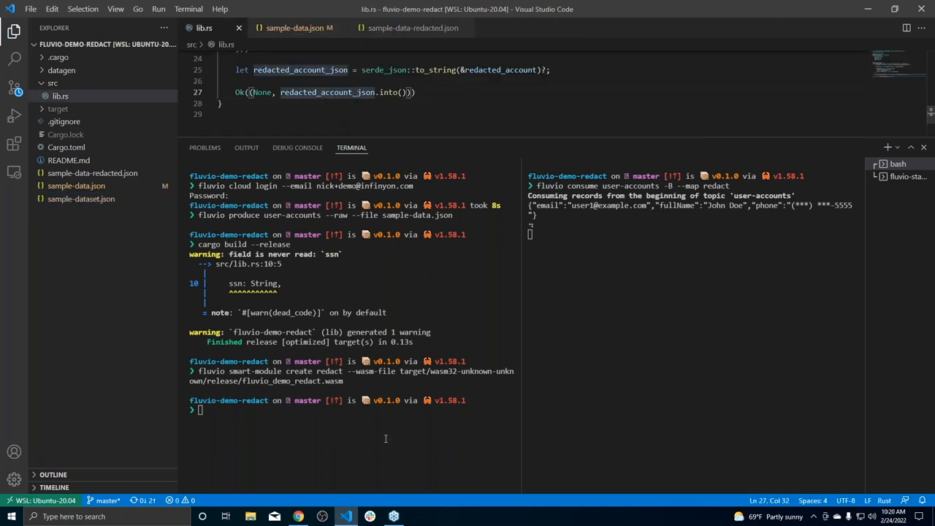
key(ctrl+r)
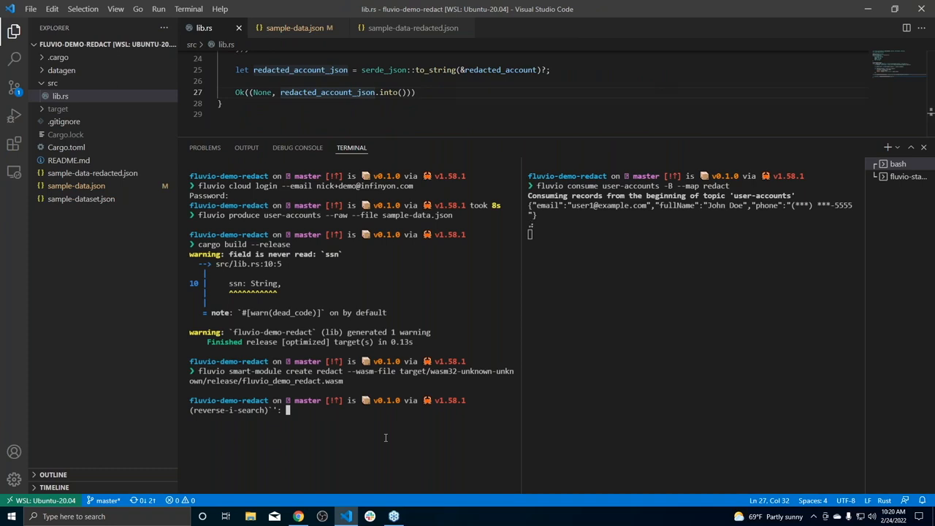
text(aset.json)
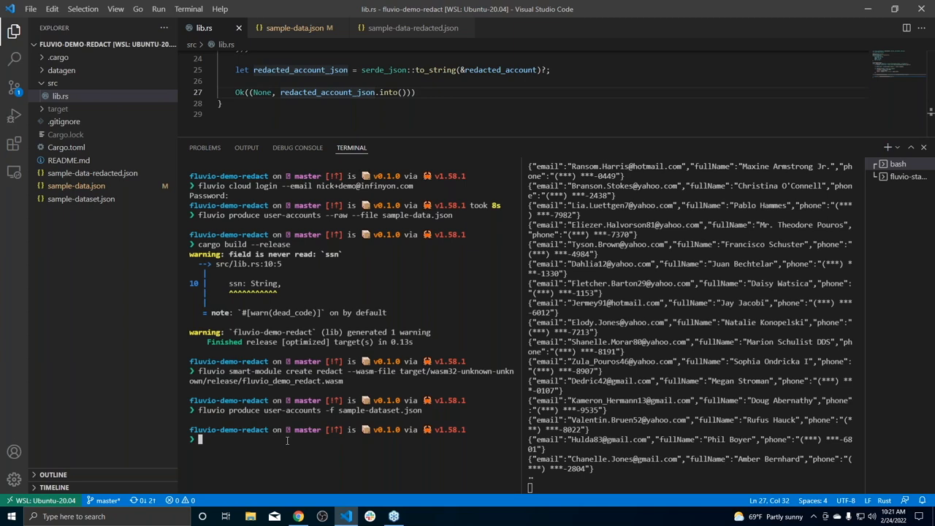
mouse_move(341, 455)
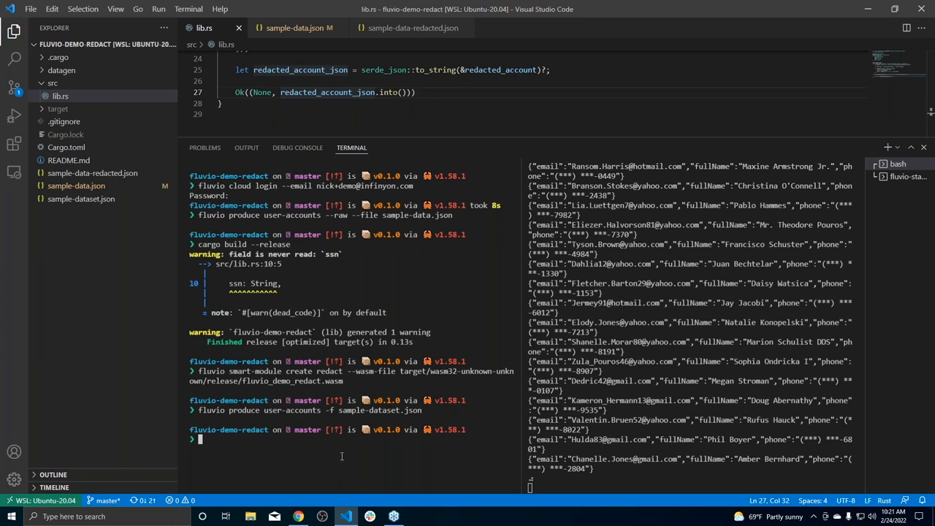